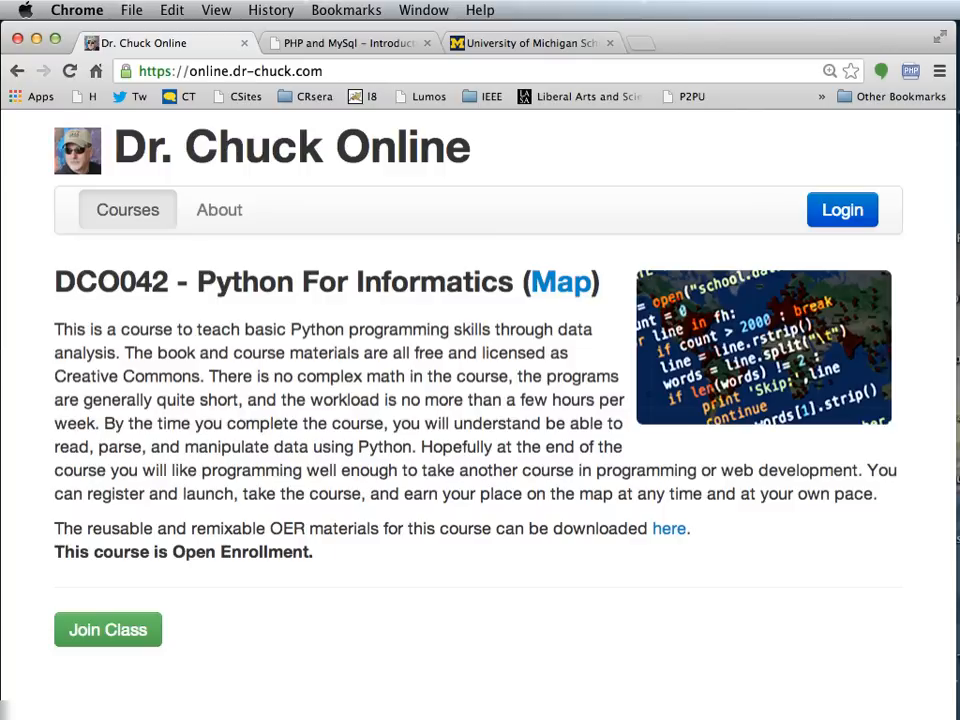
# - Open the cPanel login page in a new Chrome tab with the account credentials entered
pyautogui.click(345, 43)
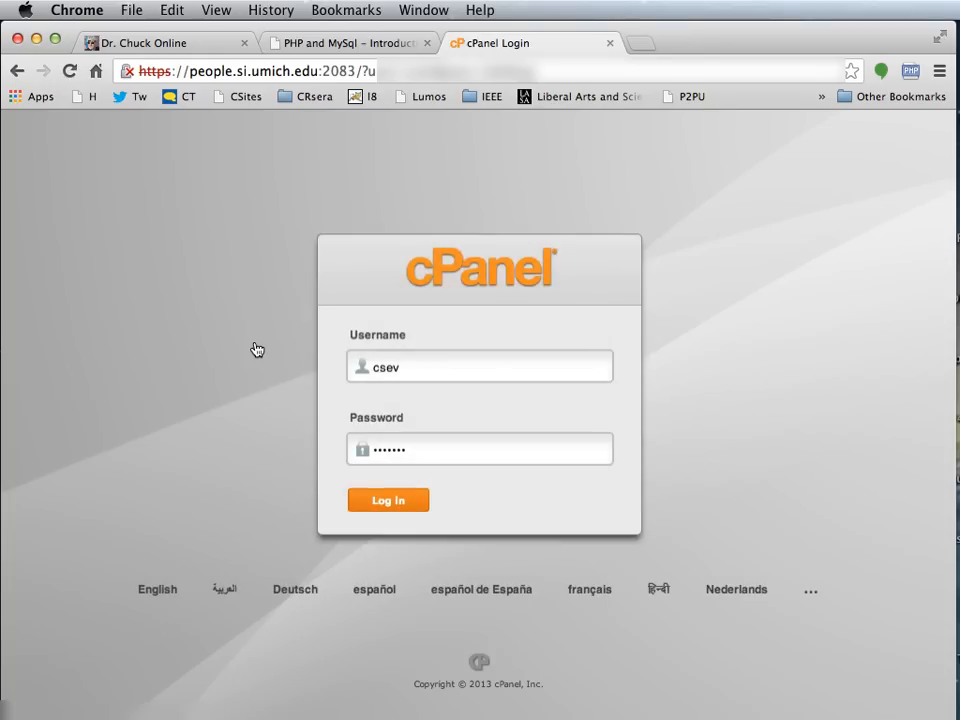
pyautogui.moveTo(513, 440)
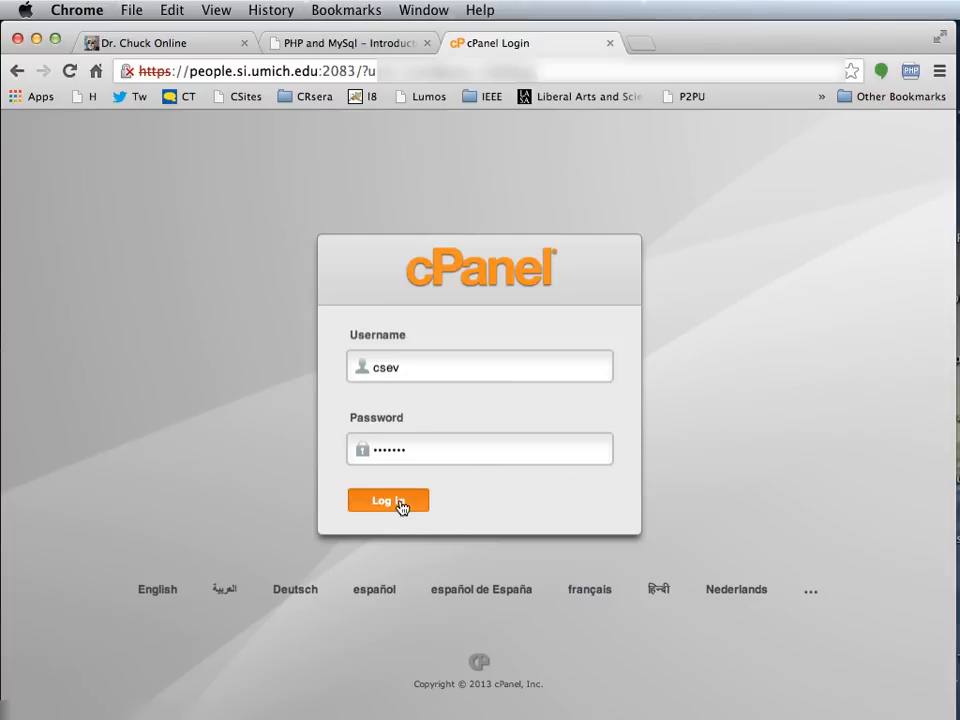
# - Log in to cPanel and scroll down the home page to the Databases section
pyautogui.click(388, 500)
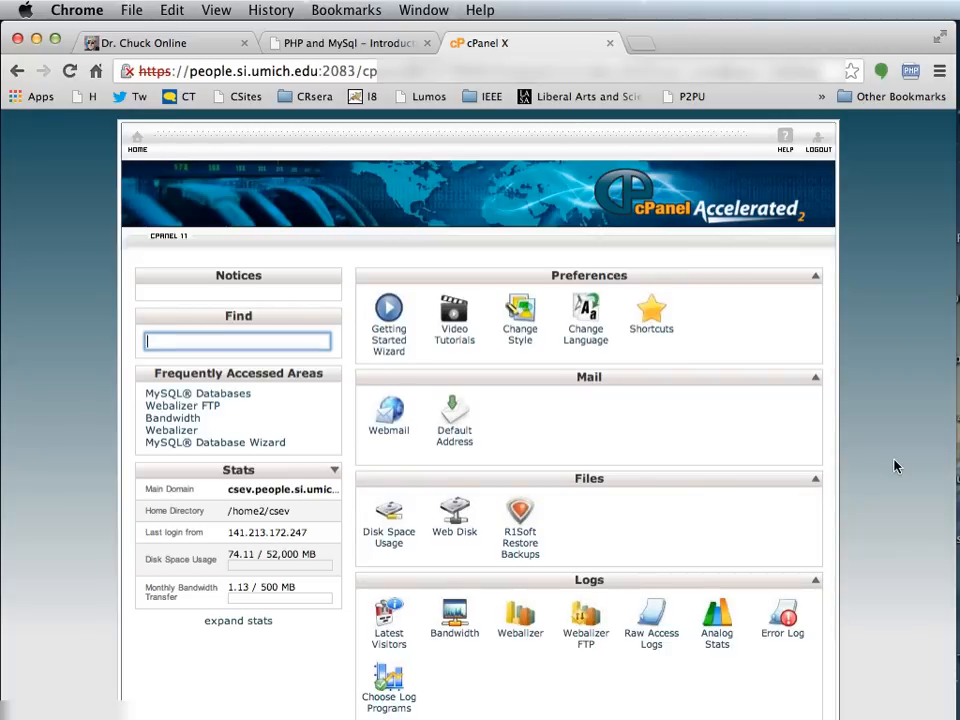
pyautogui.scroll(-3)
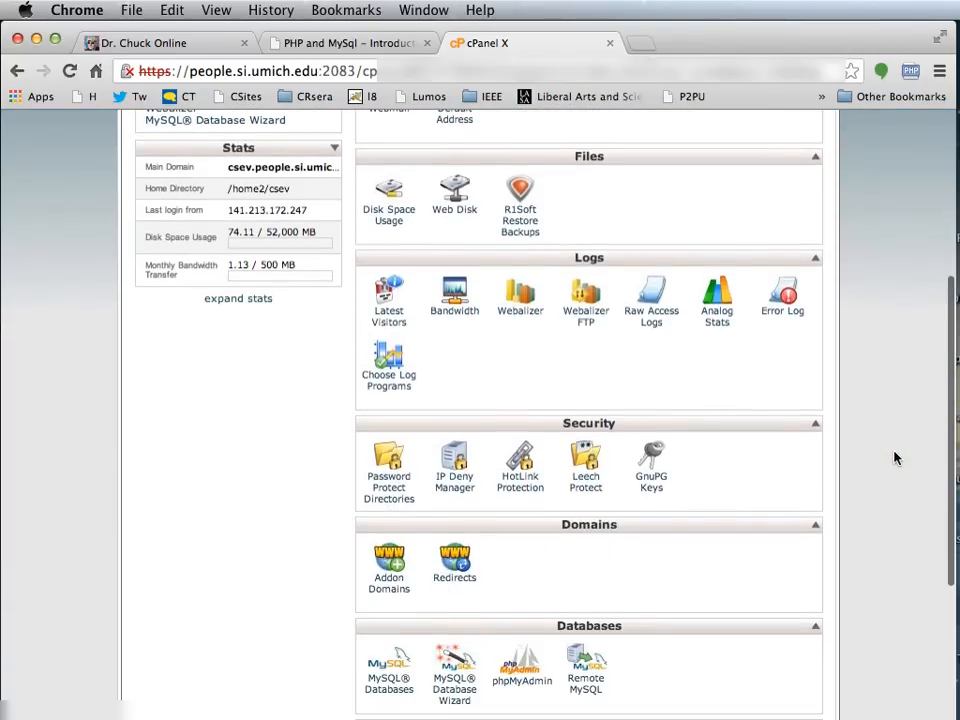
pyautogui.scroll(-3)
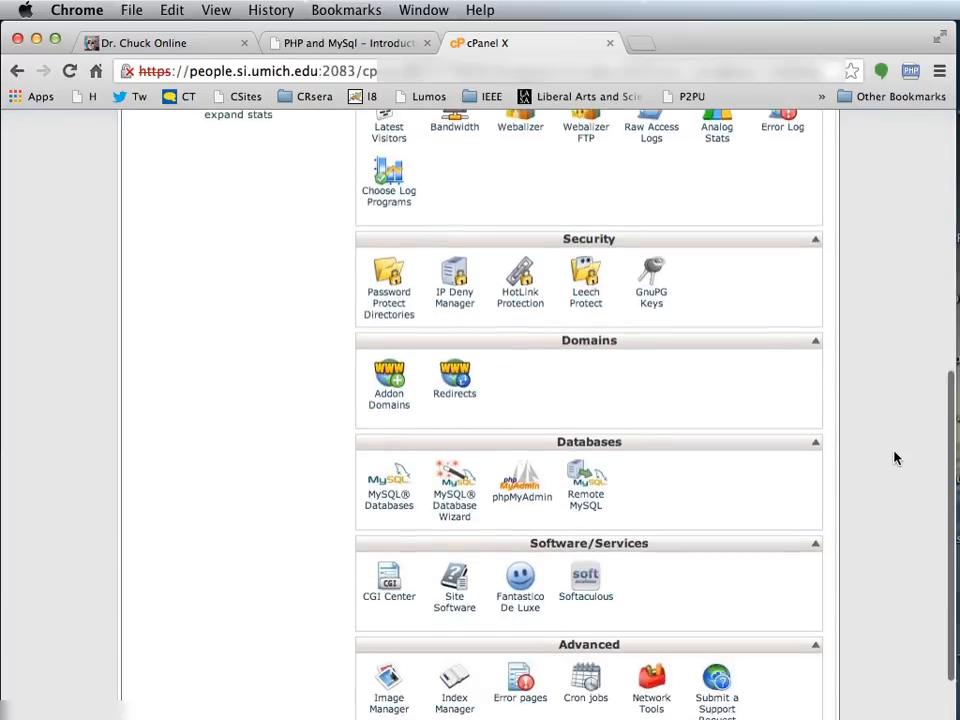
pyautogui.scroll(-3)
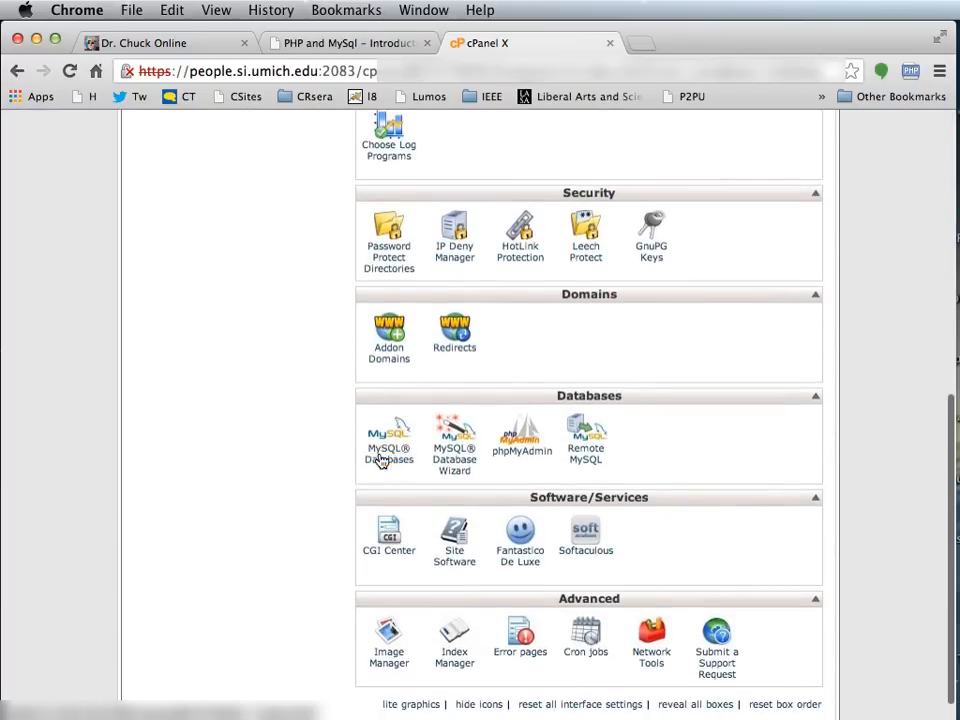
pyautogui.moveTo(389, 450)
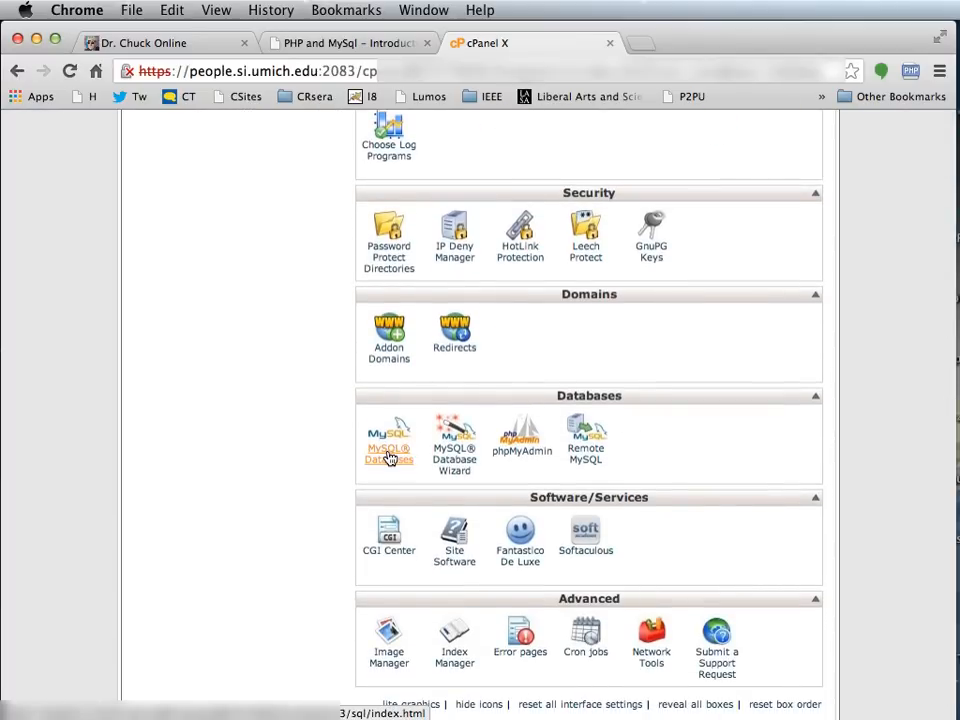
# - On the MySQL Databases page, create the database csev_misc using the name 'misc'
pyautogui.click(389, 437)
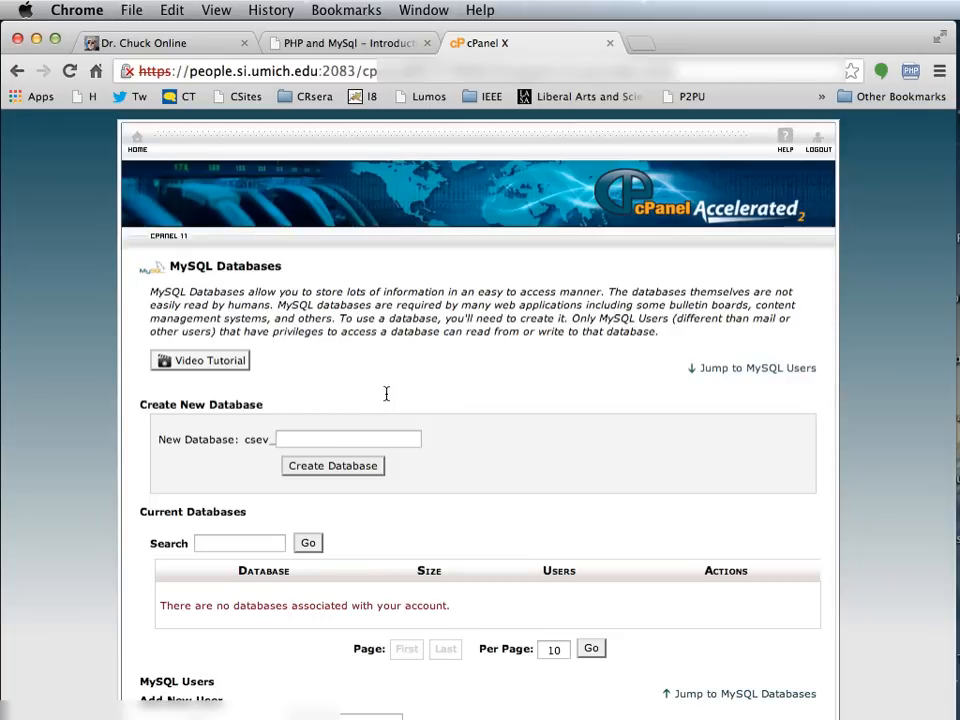
pyautogui.moveTo(335, 407)
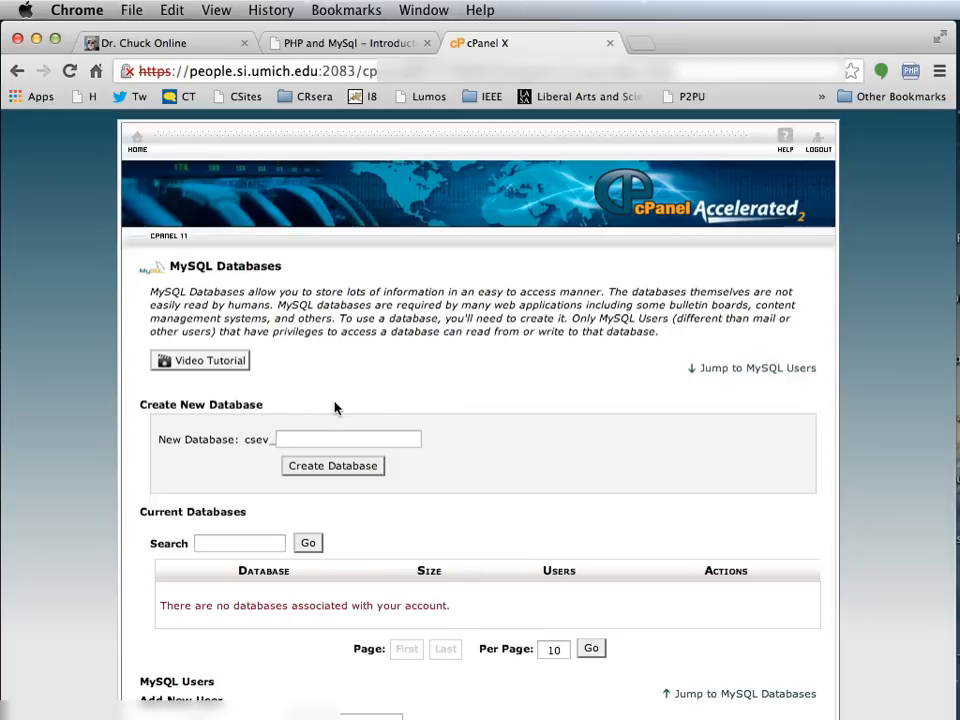
pyautogui.click(347, 439)
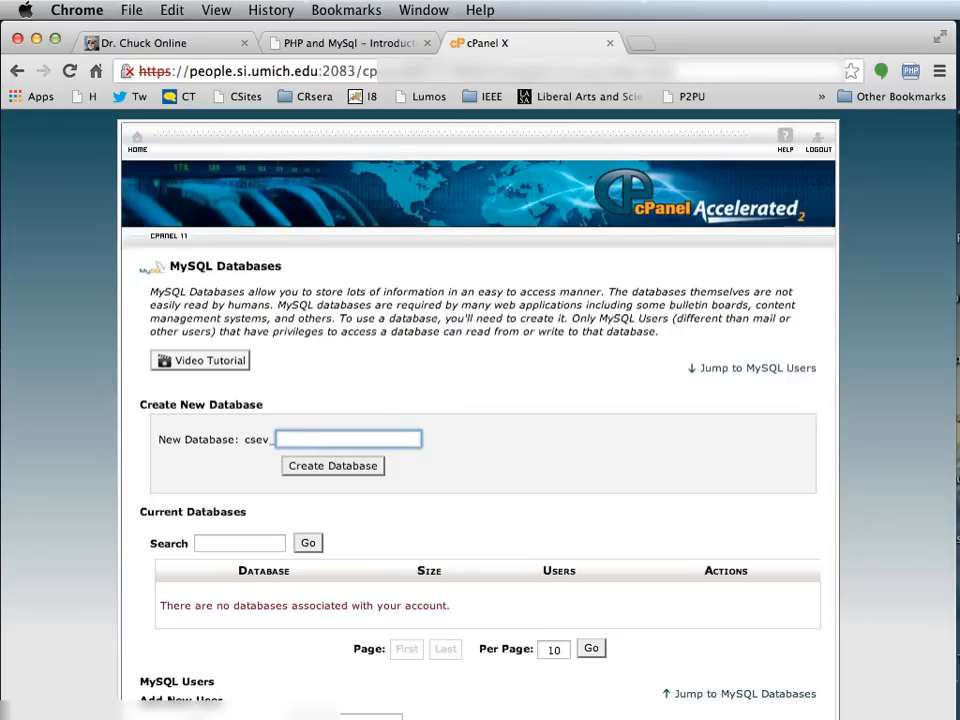
pyautogui.write('misci')
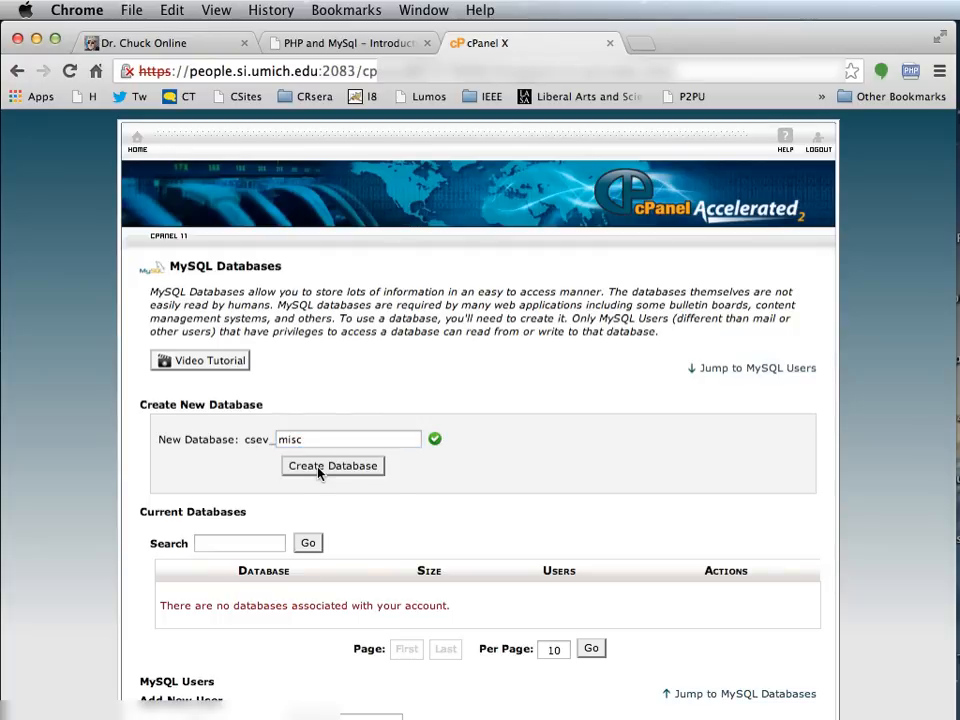
pyautogui.click(332, 466)
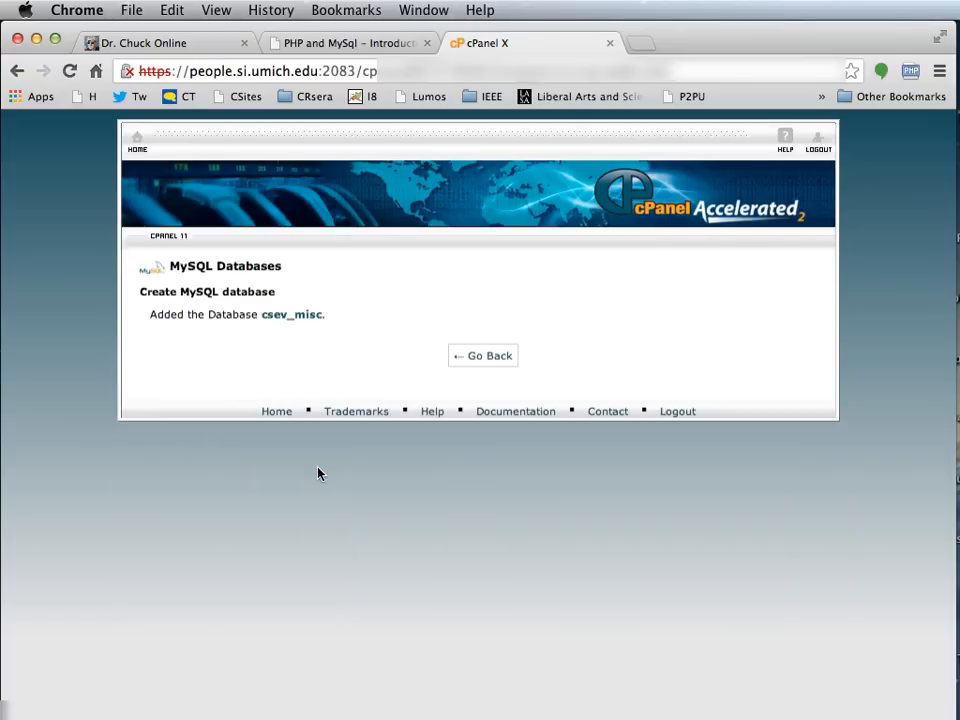
pyautogui.moveTo(484, 357)
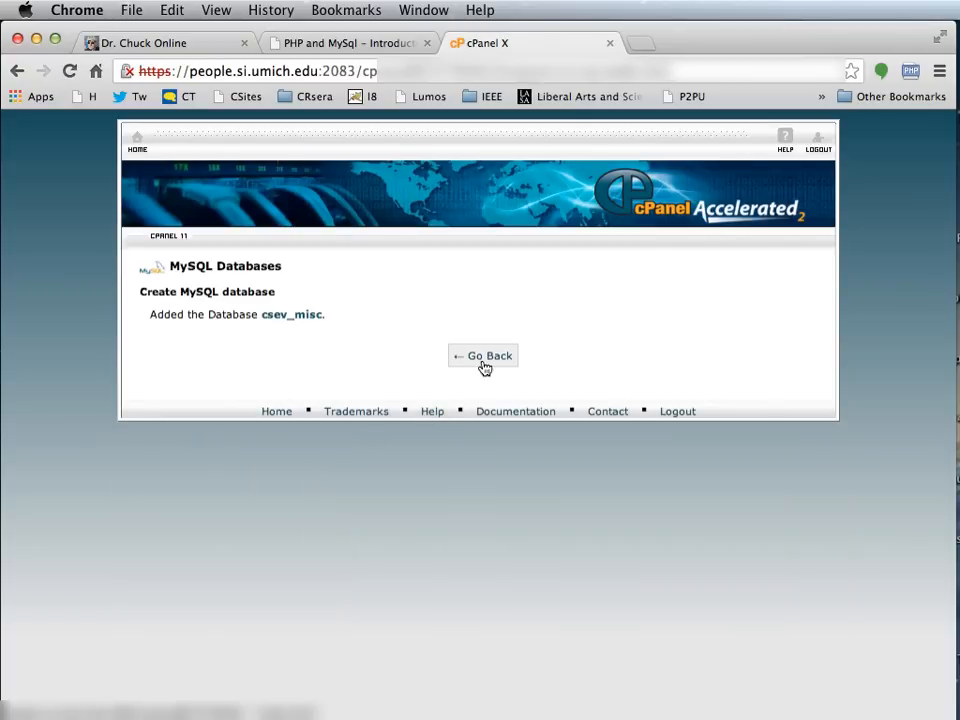
# - Create MySQL user csev_fred with a password and return to the databases page
pyautogui.click(483, 356)
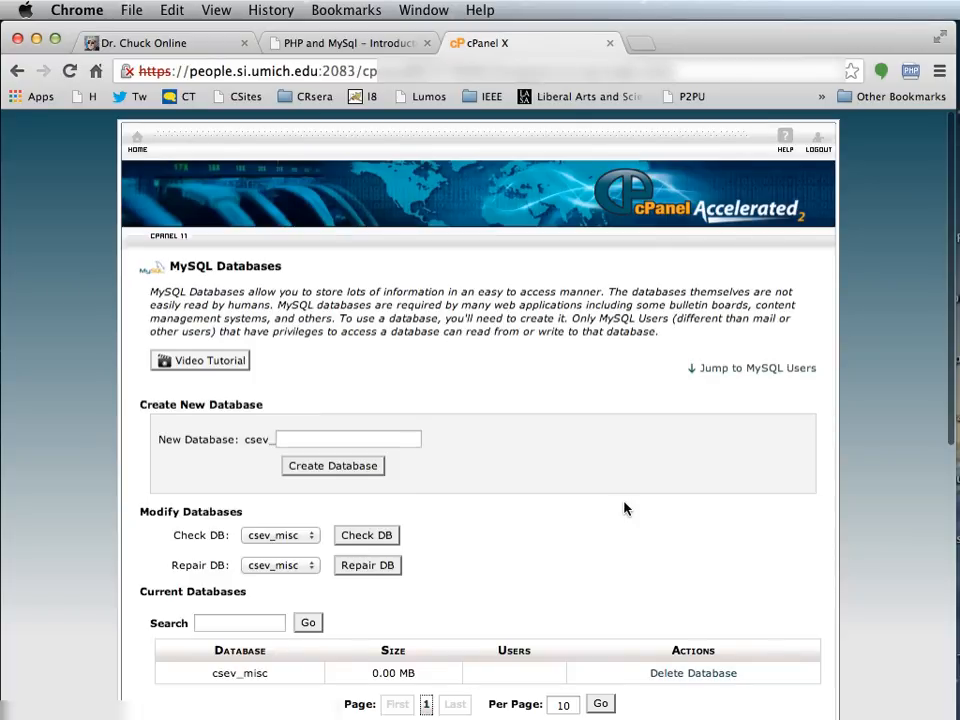
pyautogui.scroll(-3)
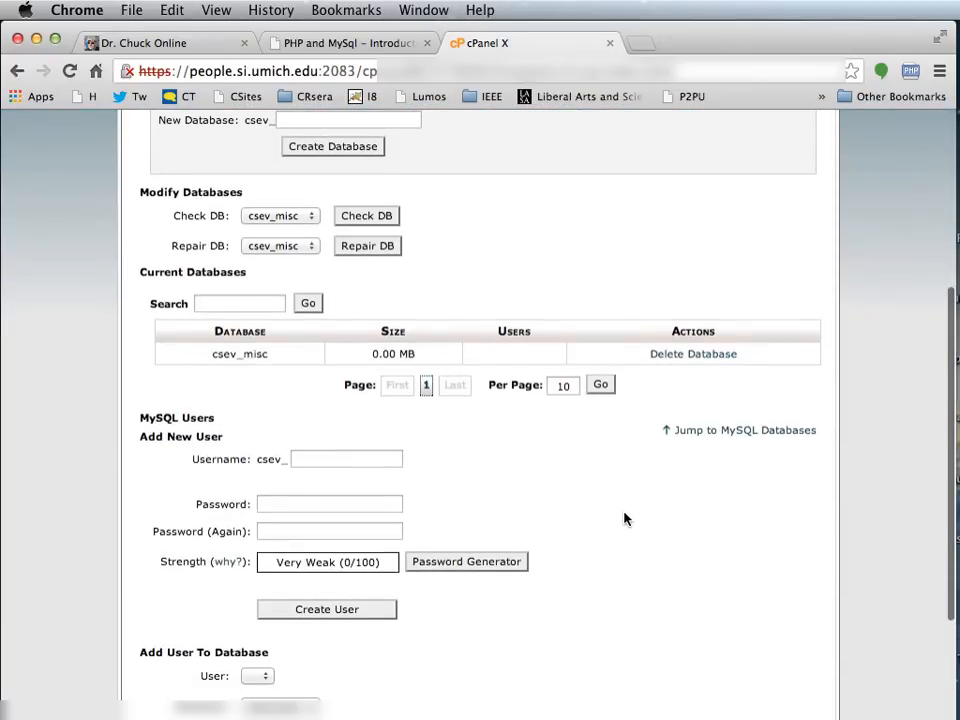
pyautogui.write('fr')
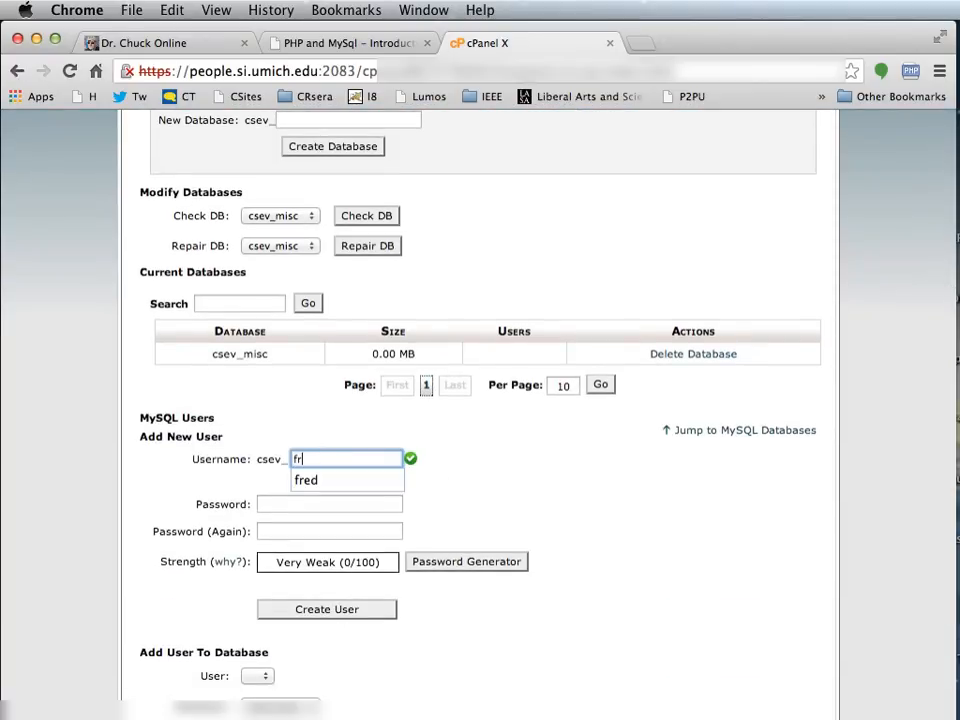
pyautogui.click(306, 480)
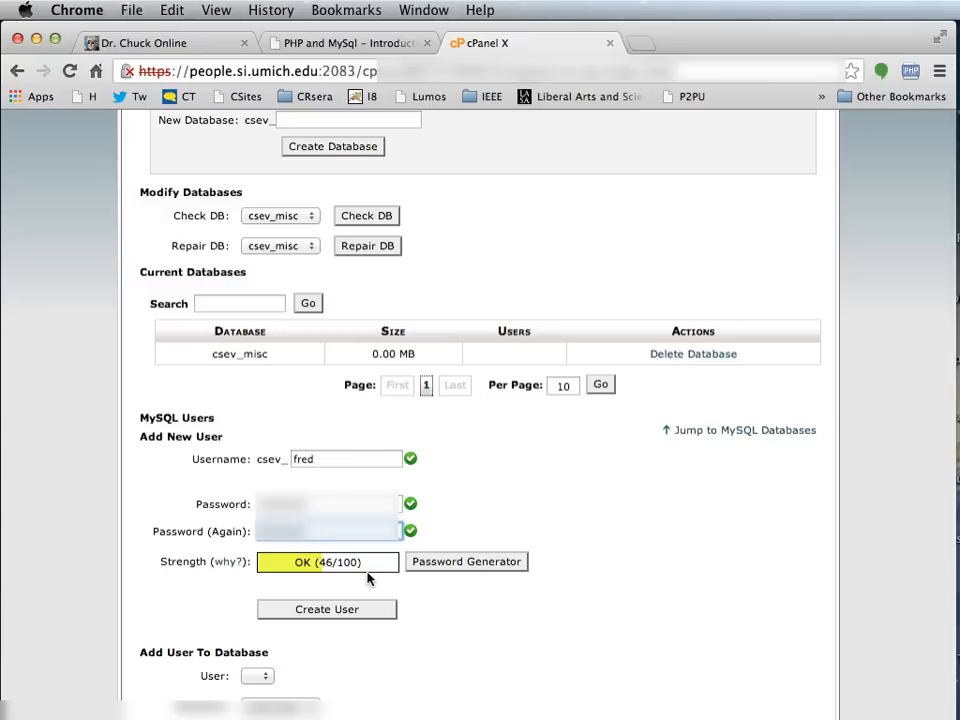
pyautogui.moveTo(397, 626)
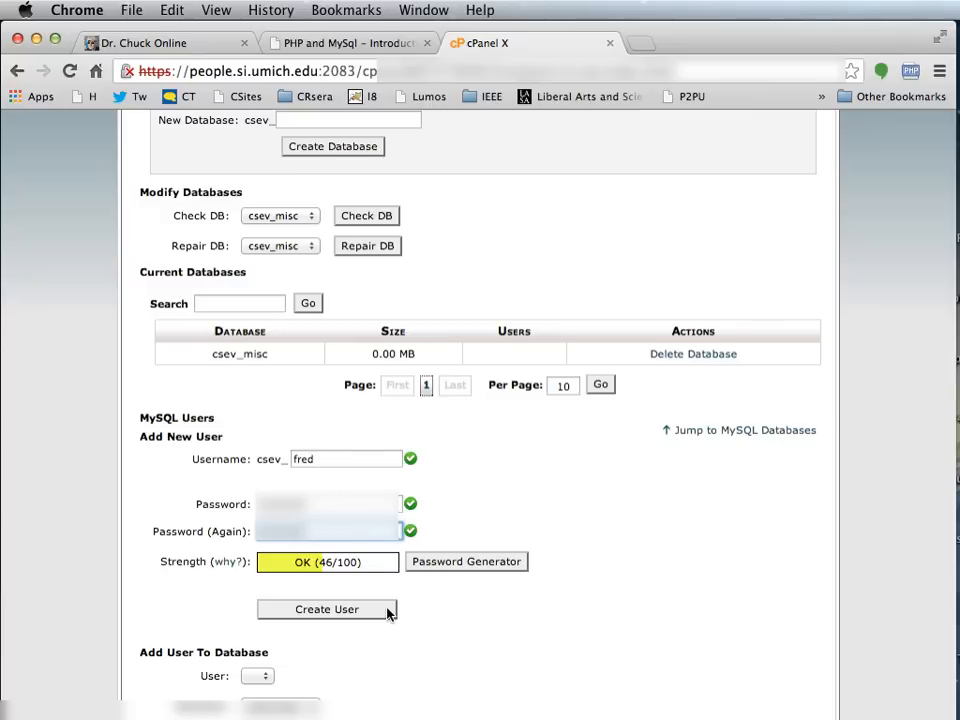
pyautogui.click(326, 609)
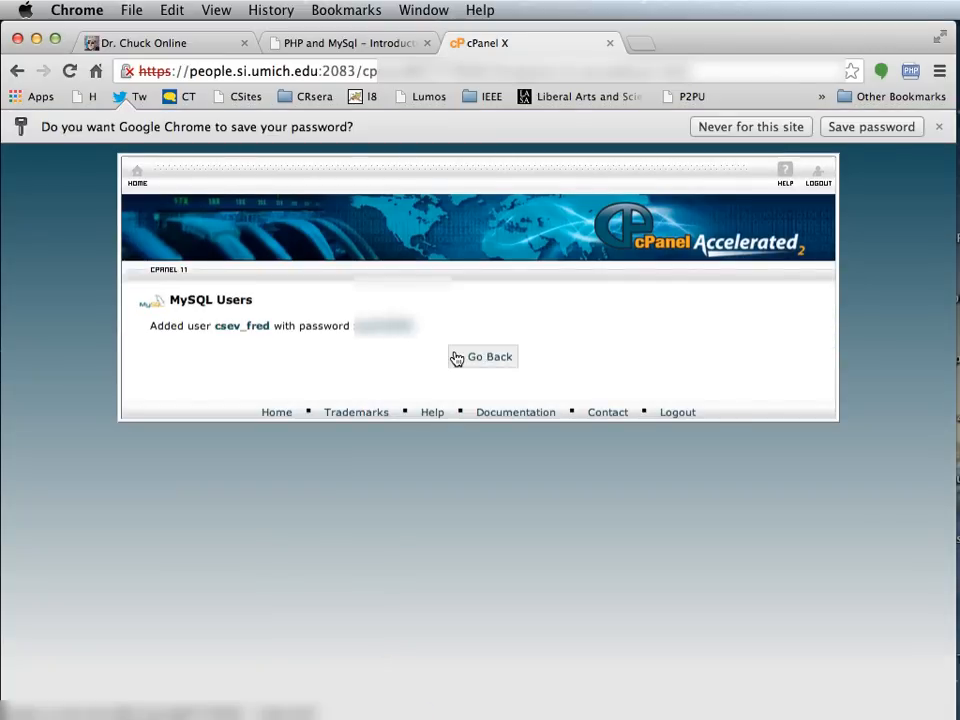
pyautogui.click(482, 357)
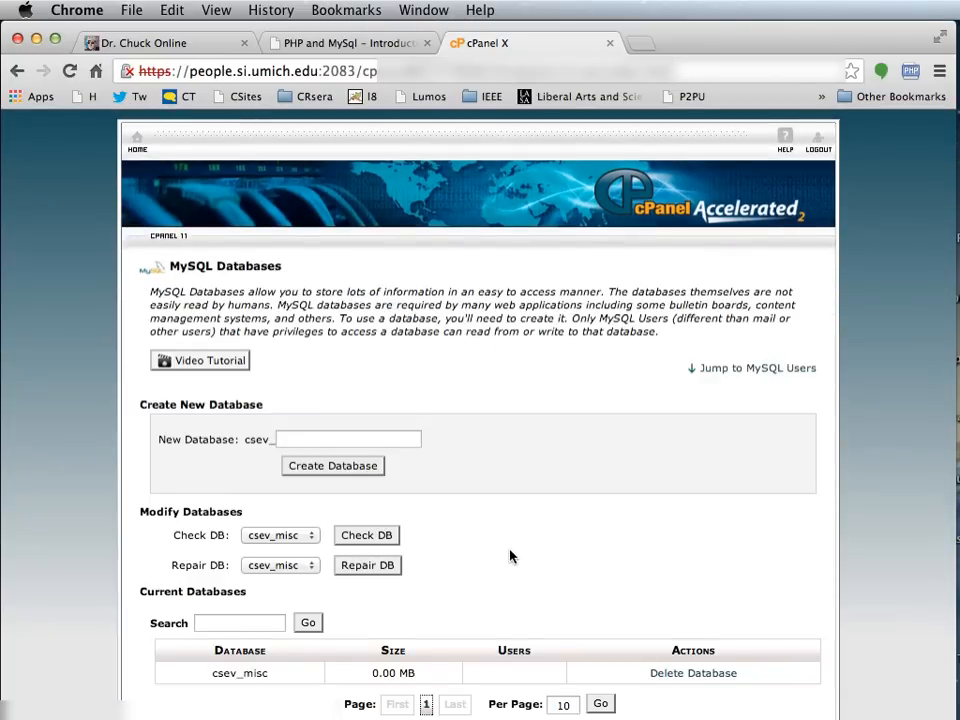
# - Add user csev_fred to the csev_misc database
pyautogui.scroll(-3)
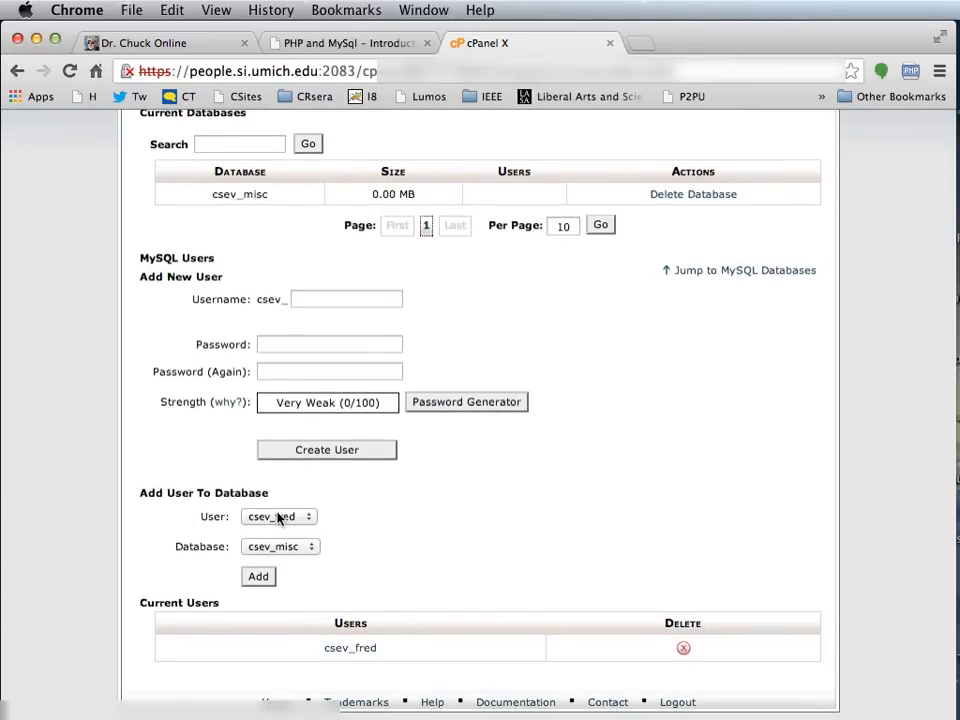
pyautogui.click(280, 546)
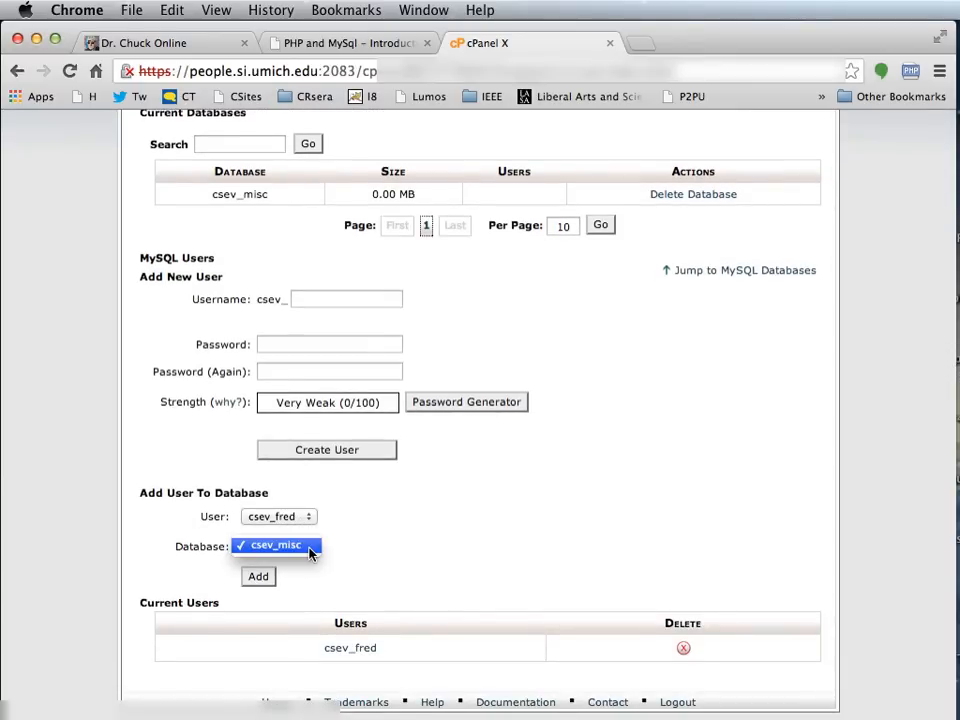
pyautogui.click(277, 544)
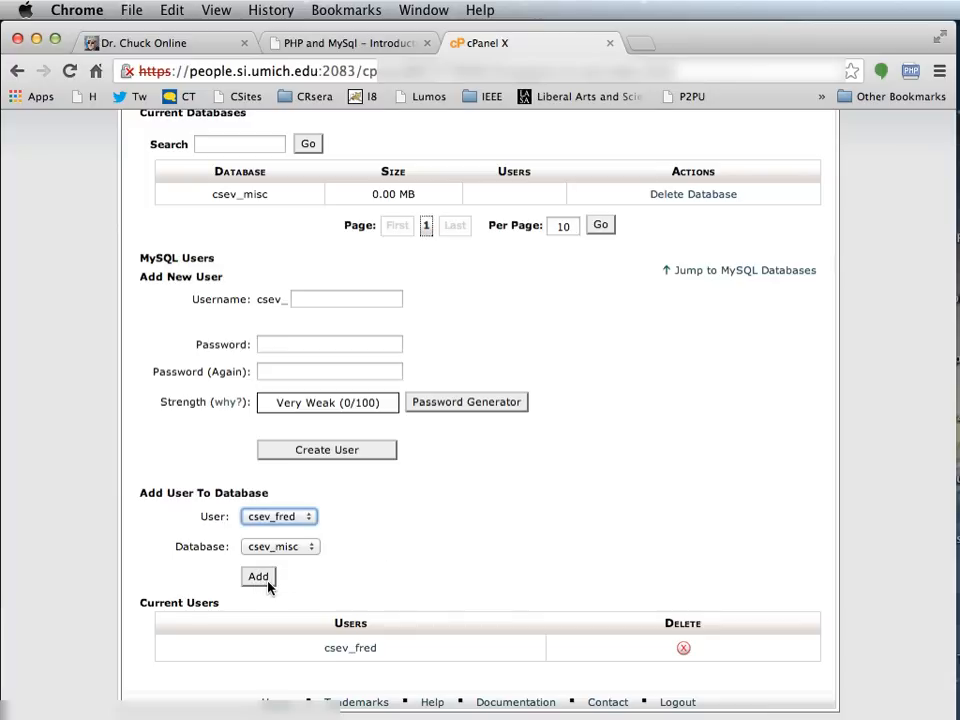
pyautogui.click(258, 576)
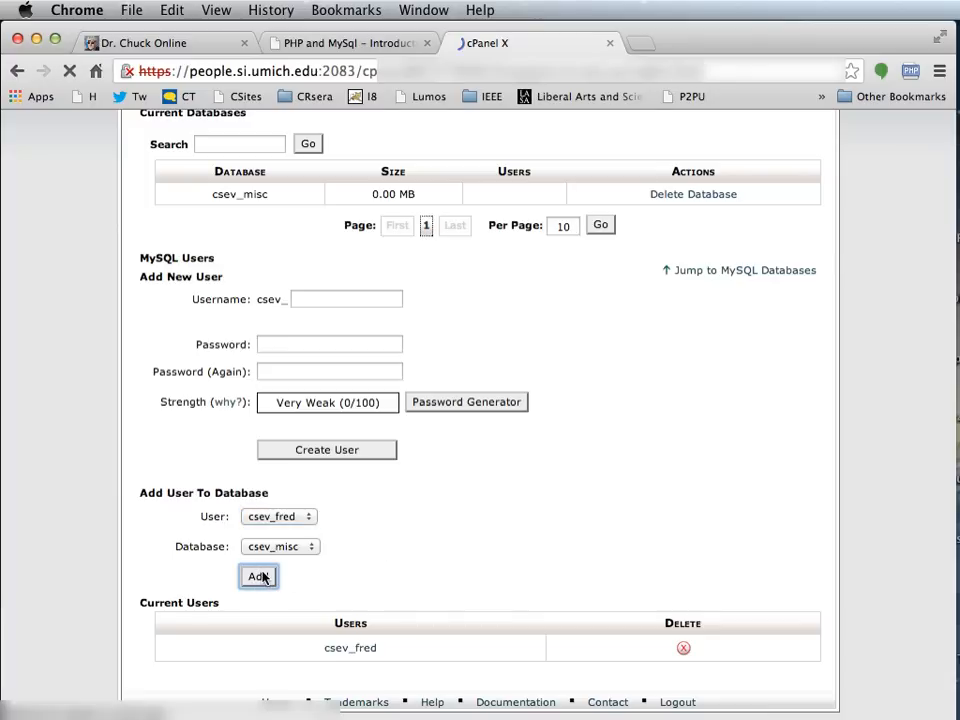
pyautogui.click(258, 576)
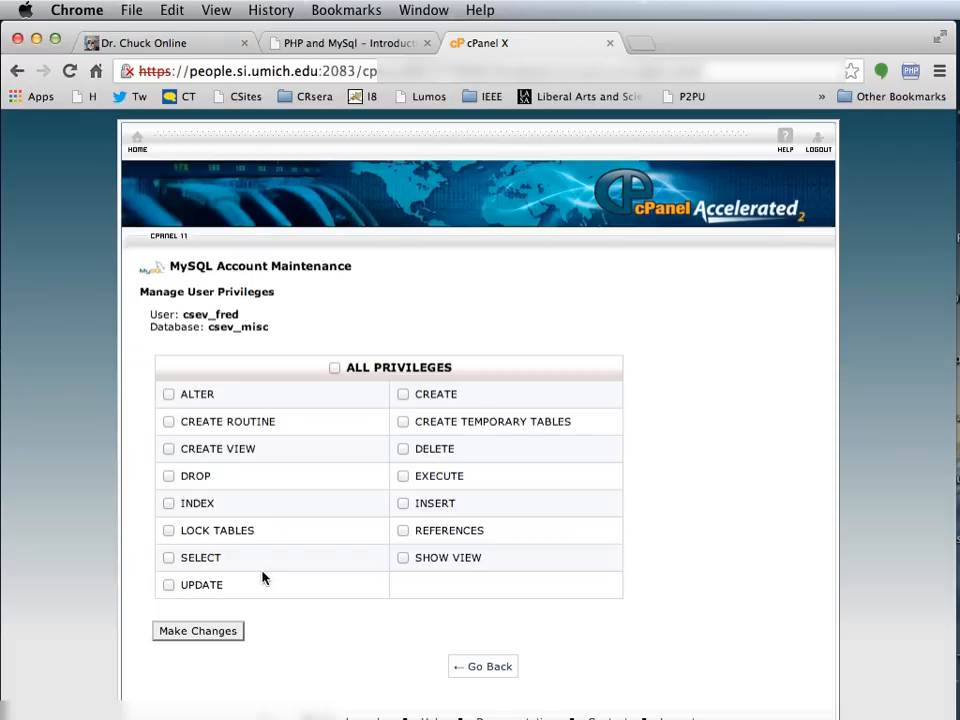
# - Grant csev_fred all privileges on csev_misc and return to the databases list
pyautogui.click(335, 367)
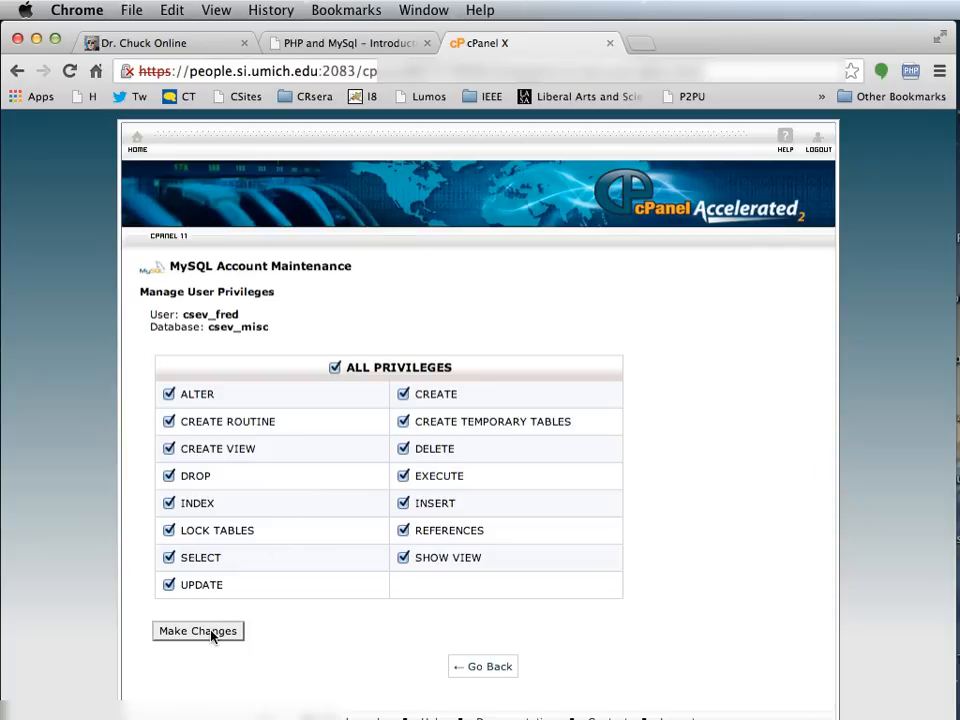
pyautogui.click(197, 631)
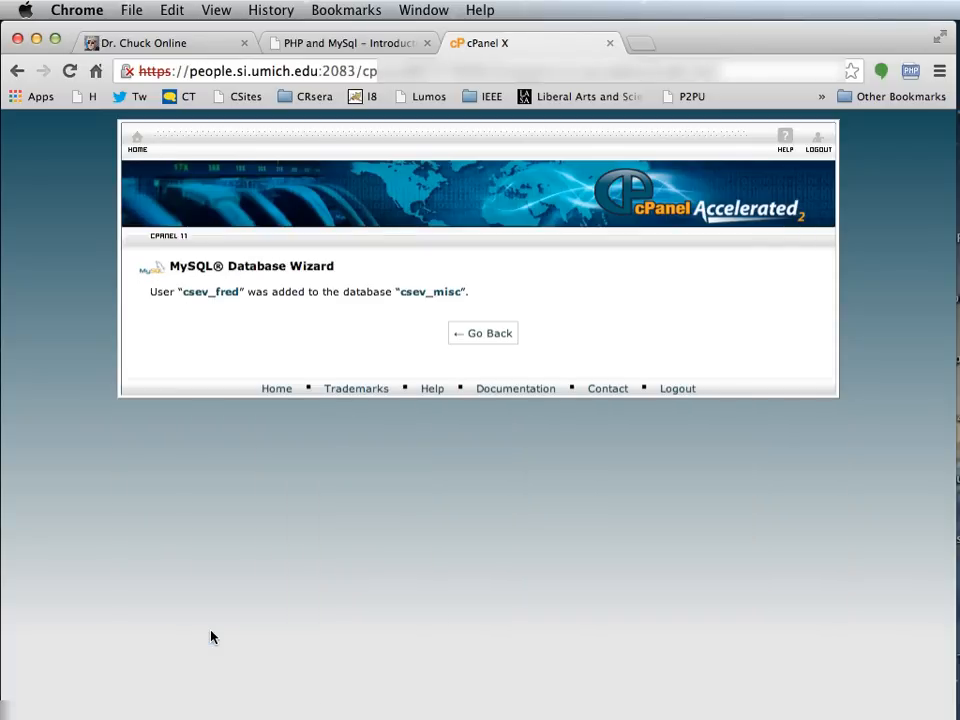
pyautogui.click(483, 333)
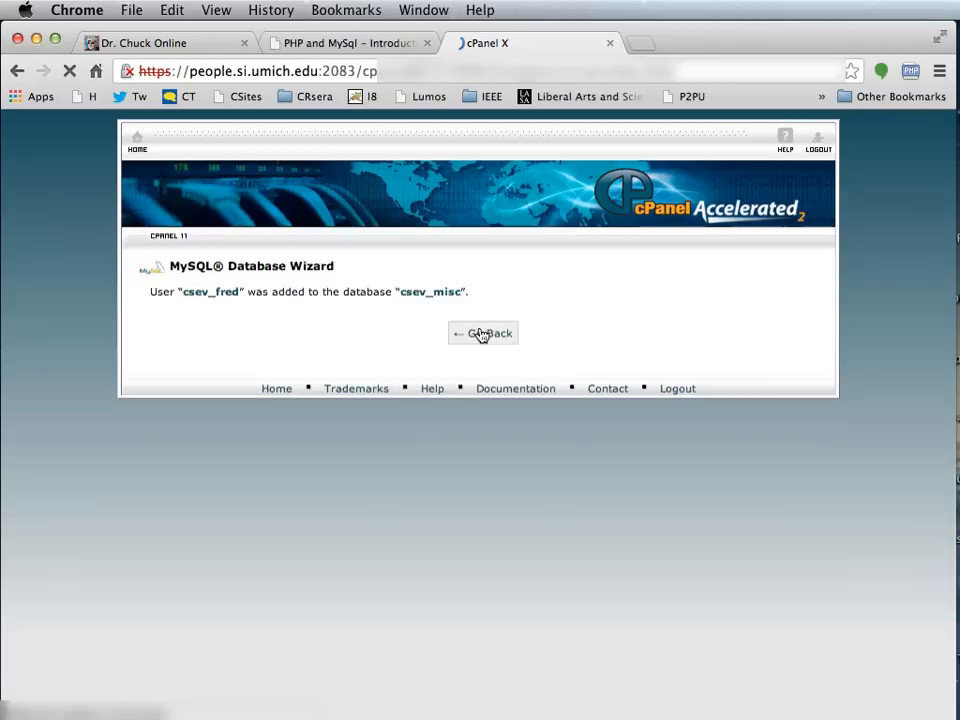
pyautogui.click(483, 333)
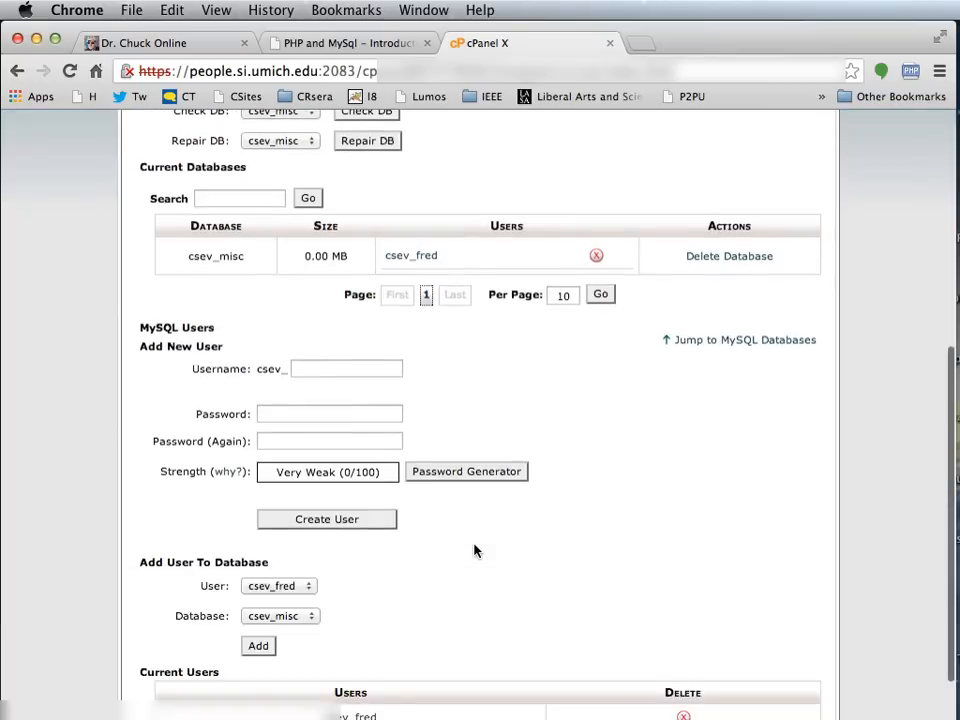
# - Return to the cPanel home page and launch phpMyAdmin
pyautogui.scroll(-3)
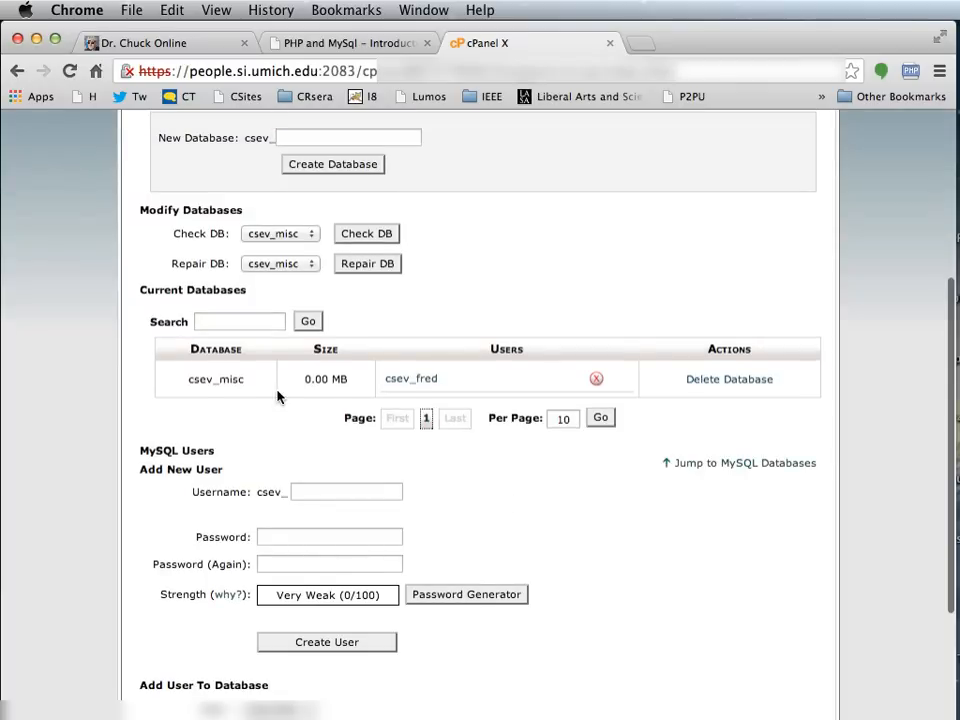
pyautogui.moveTo(410, 385)
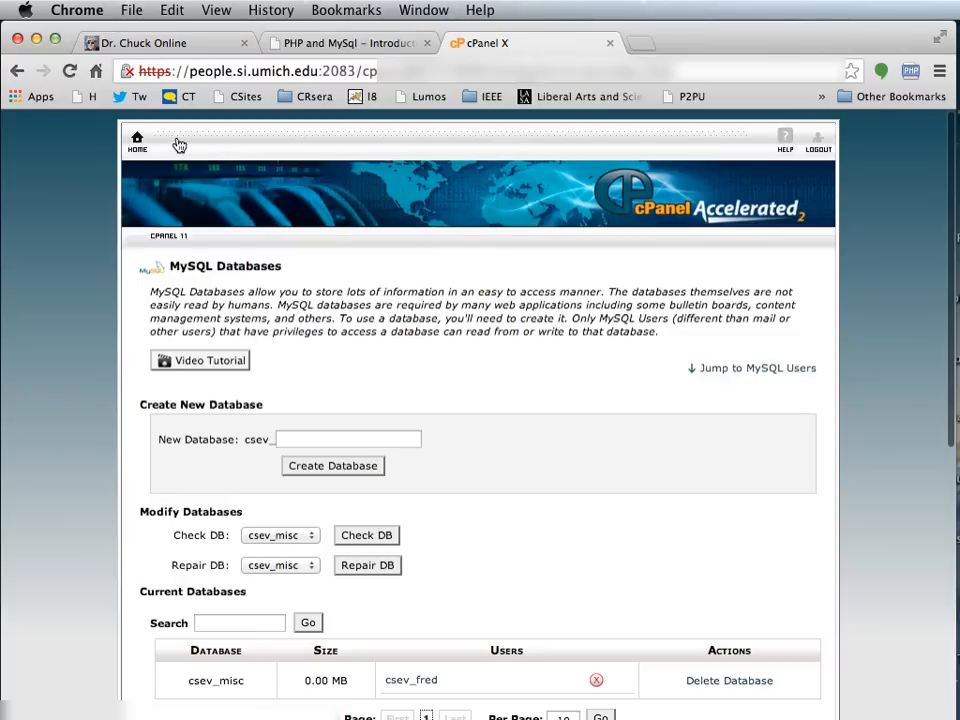
pyautogui.click(137, 142)
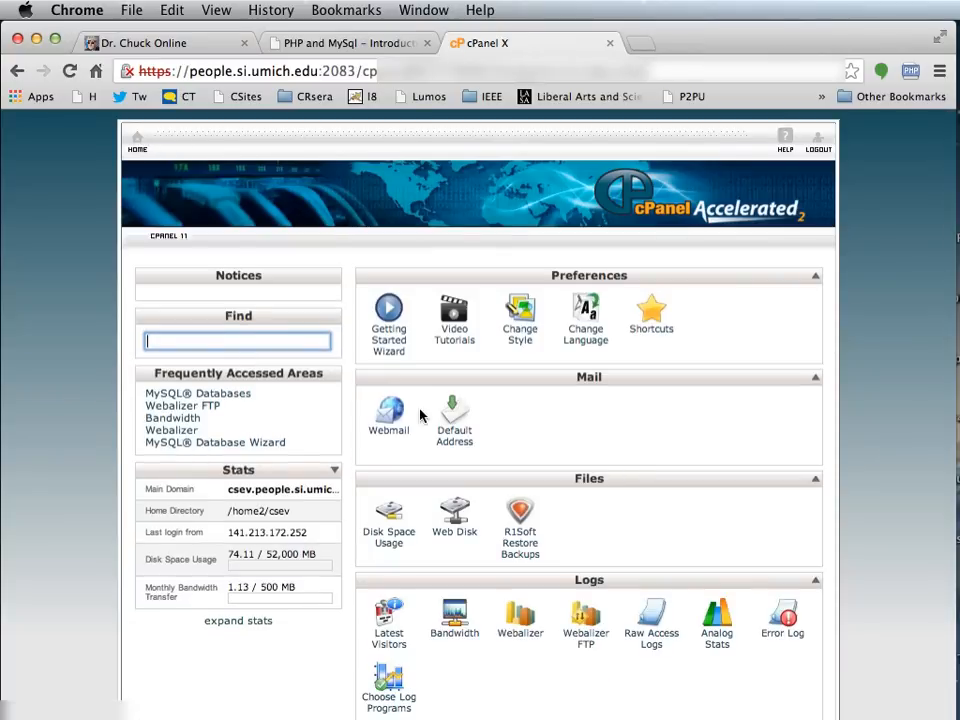
pyautogui.scroll(-3)
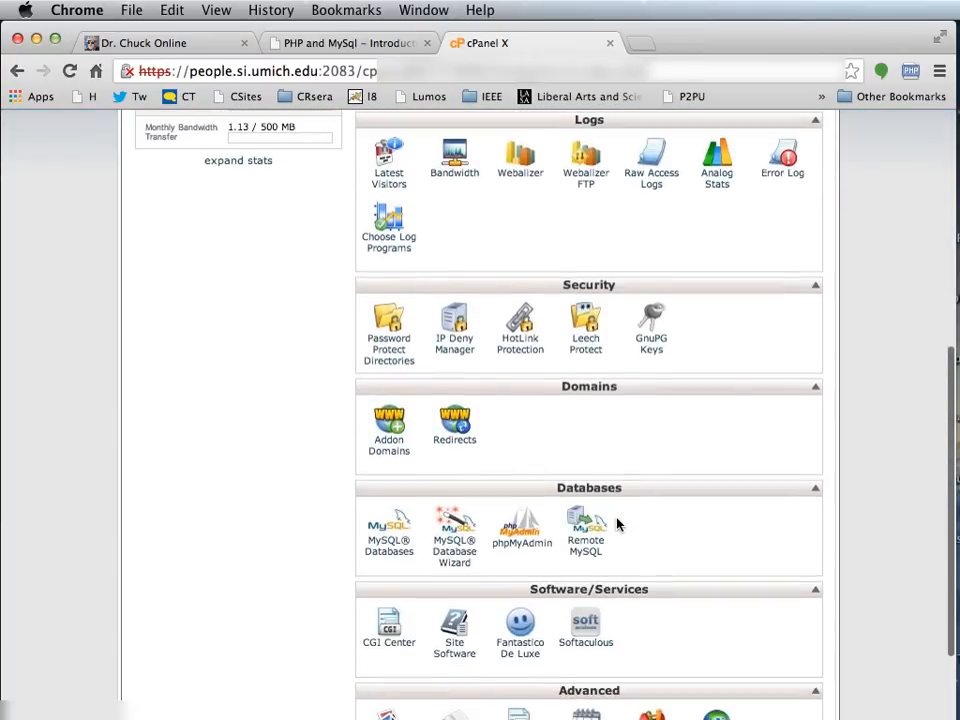
pyautogui.click(520, 525)
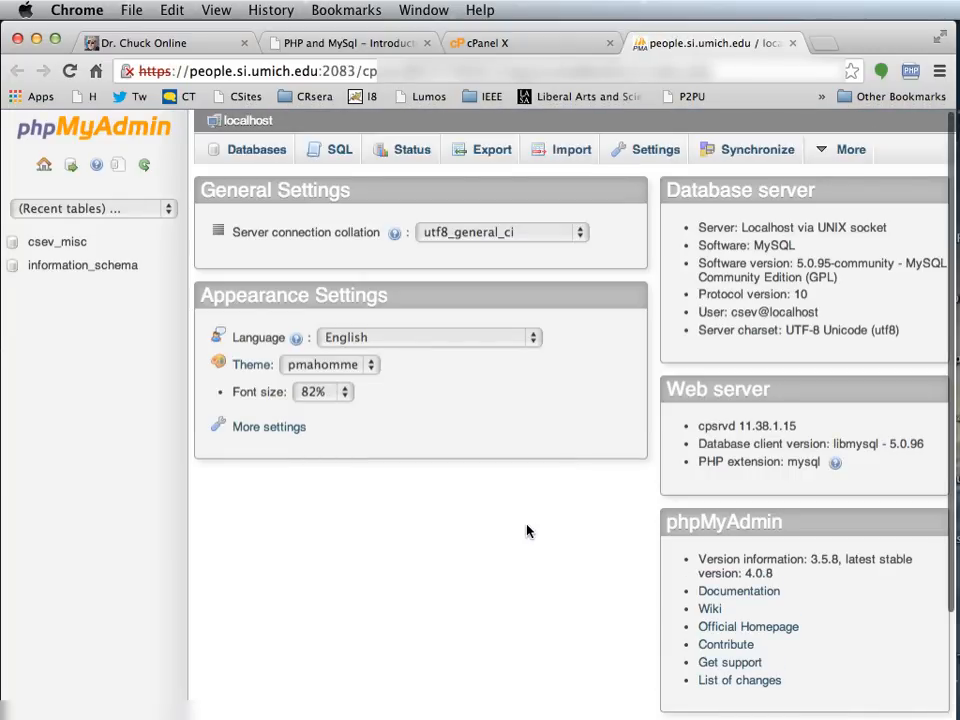
# - Run SQL on csev_misc creating the users table with an email index, then view it
pyautogui.click(57, 241)
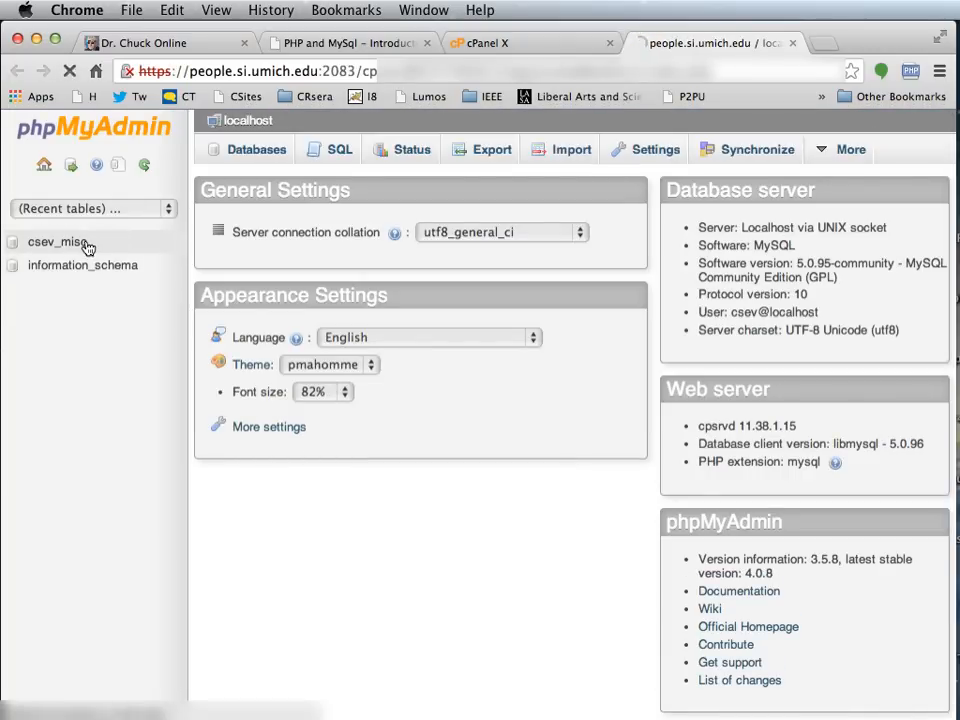
pyautogui.click(57, 242)
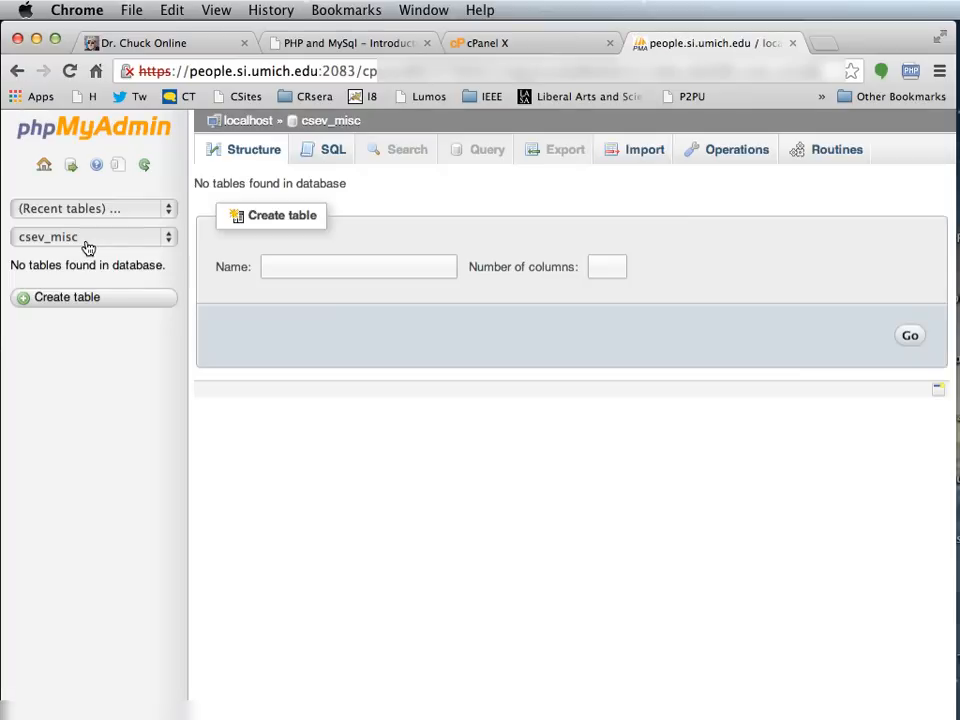
pyautogui.click(333, 149)
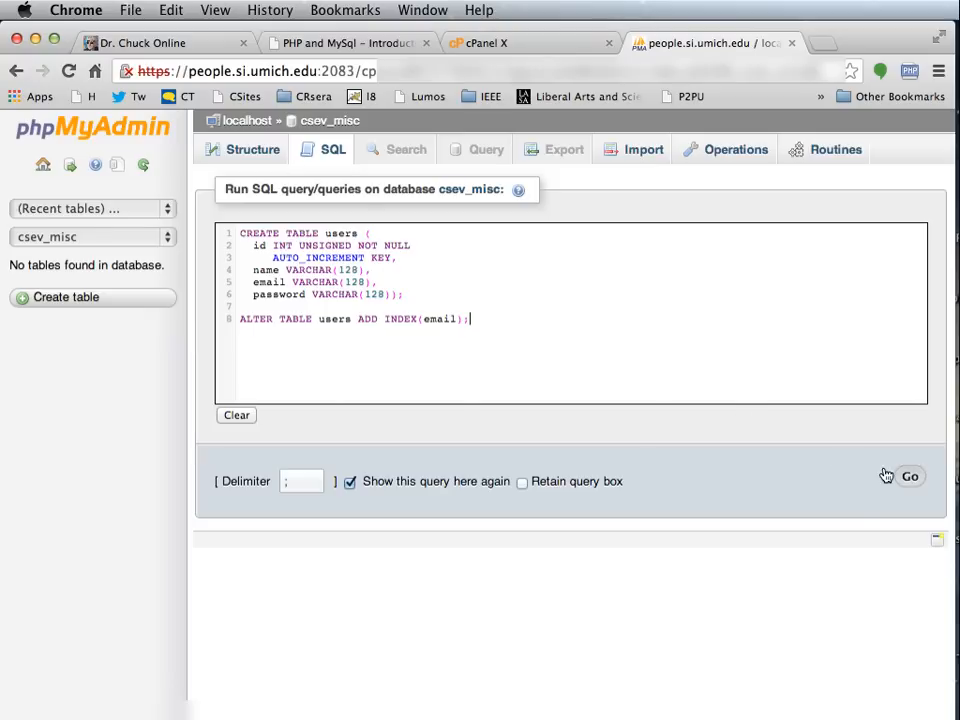
pyautogui.click(908, 476)
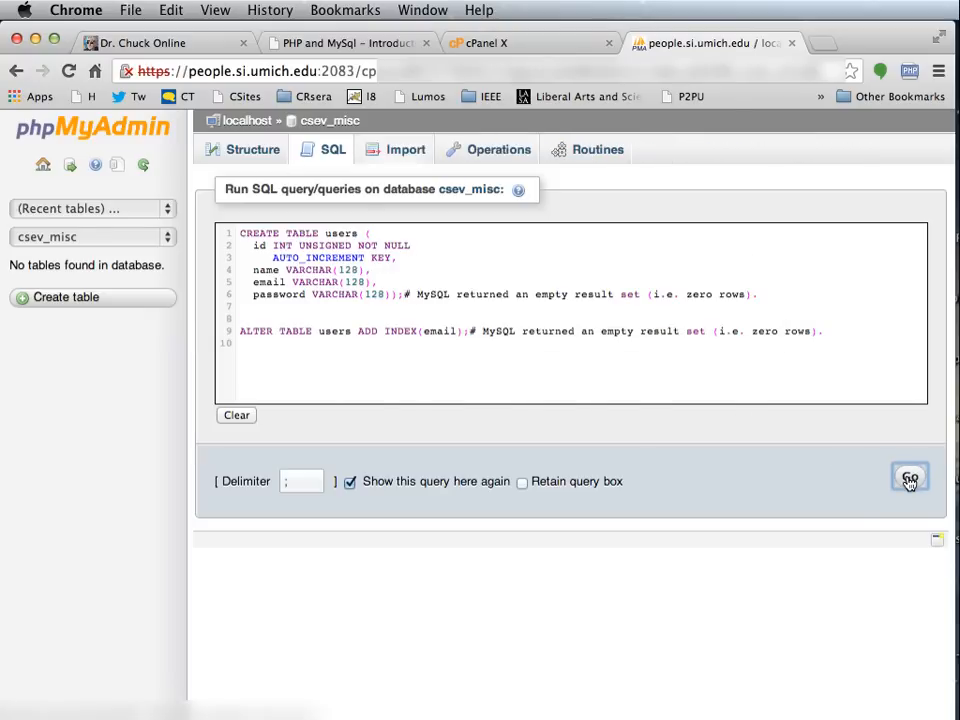
pyautogui.click(909, 477)
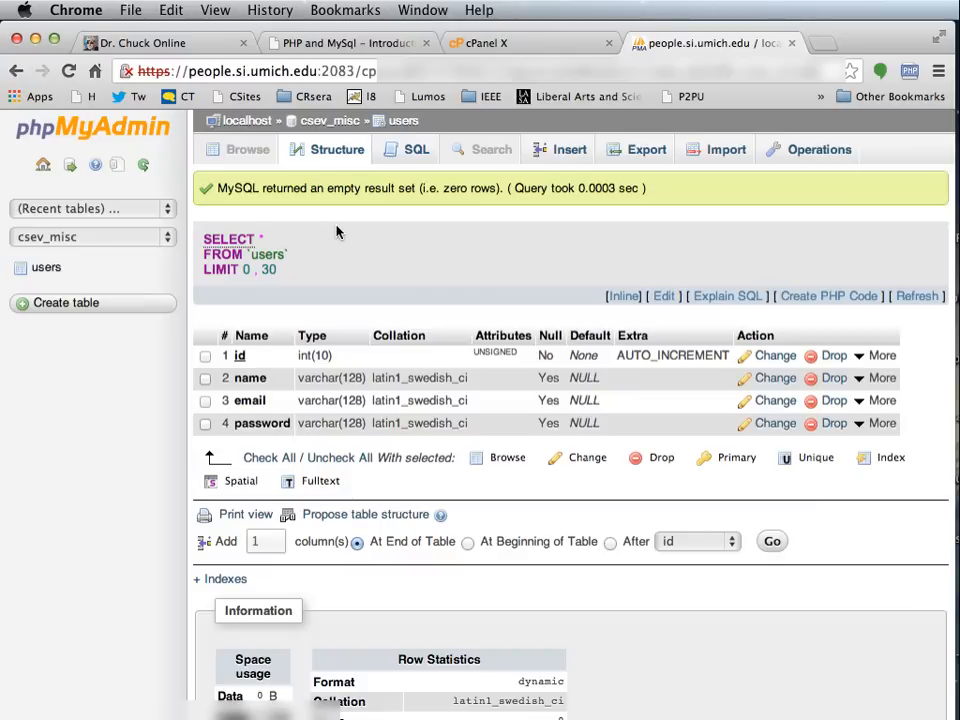
# - SSH from Terminal into people.si.umich.edu and log in with the password
pyautogui.press('cmd+tab')
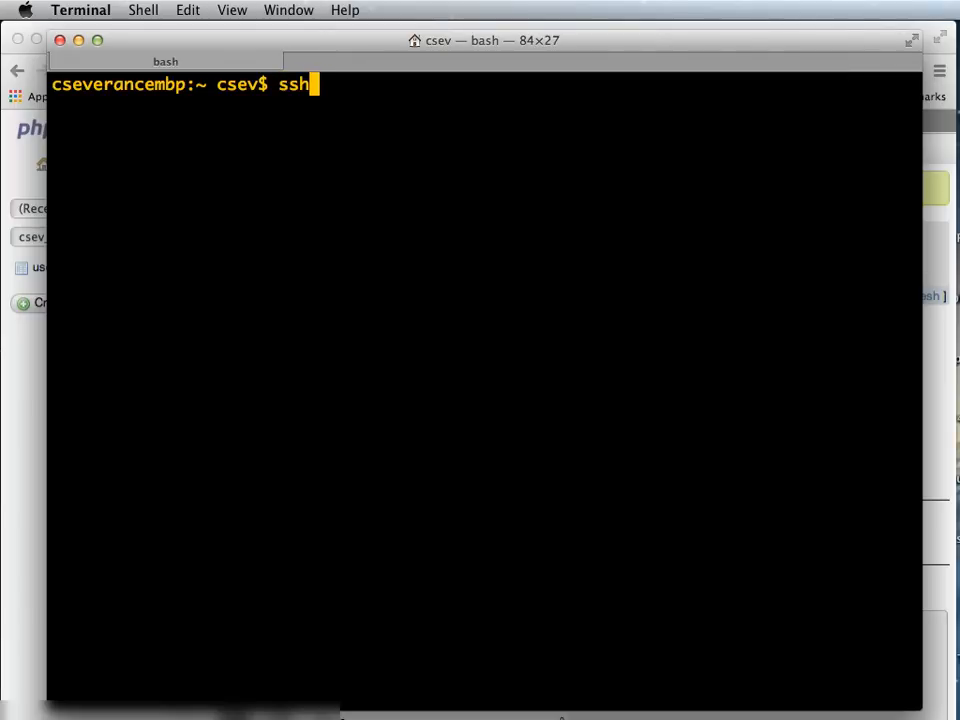
pyautogui.write('people.')
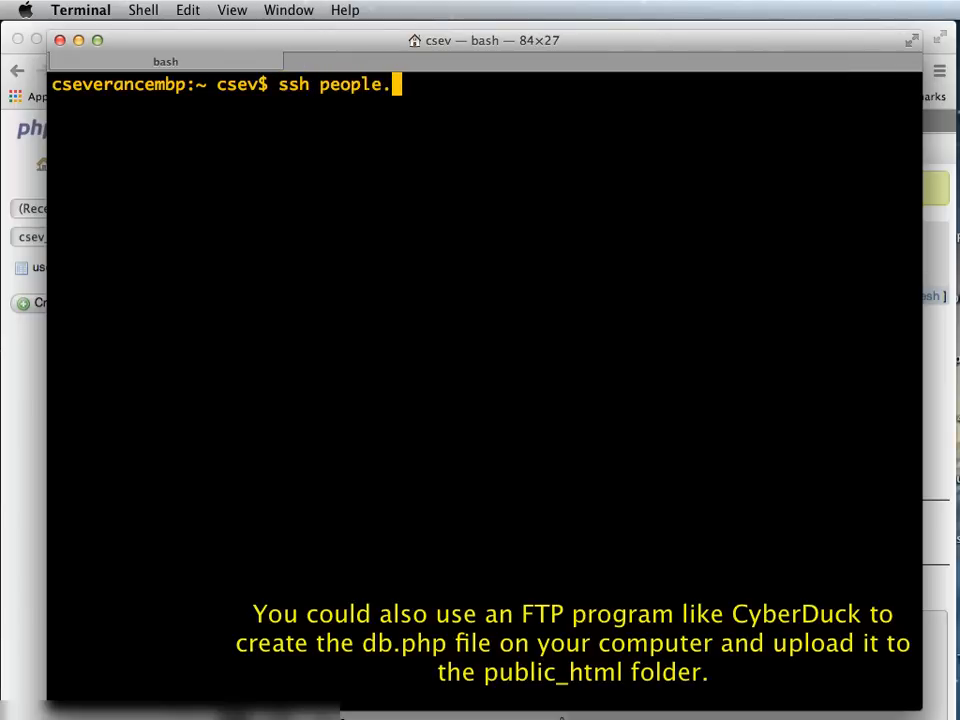
pyautogui.write('si.umi')
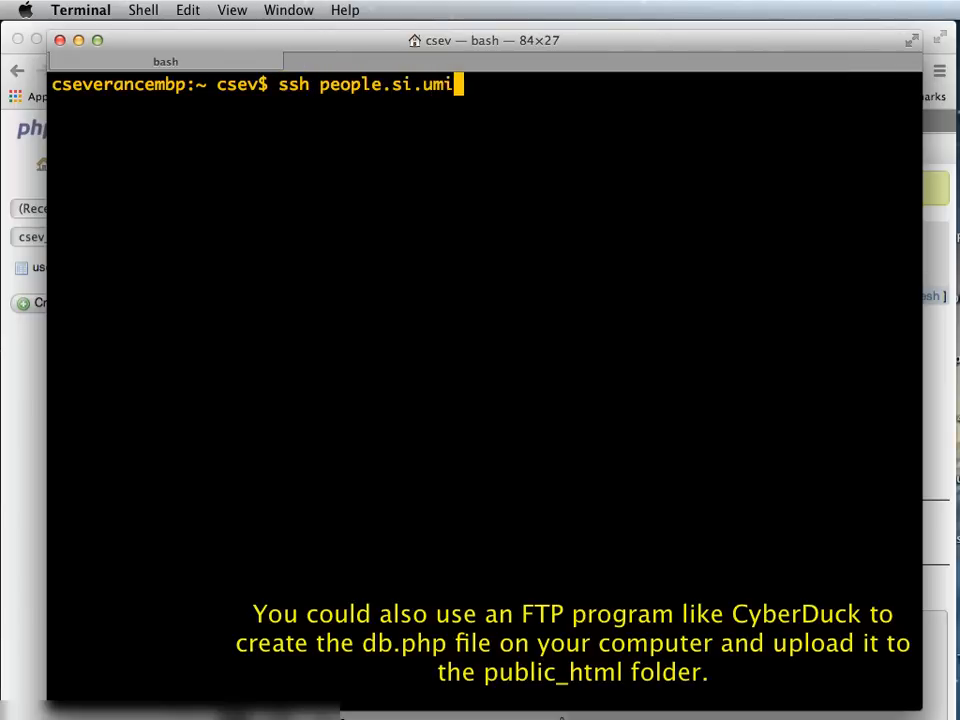
pyautogui.write('ch.edu')
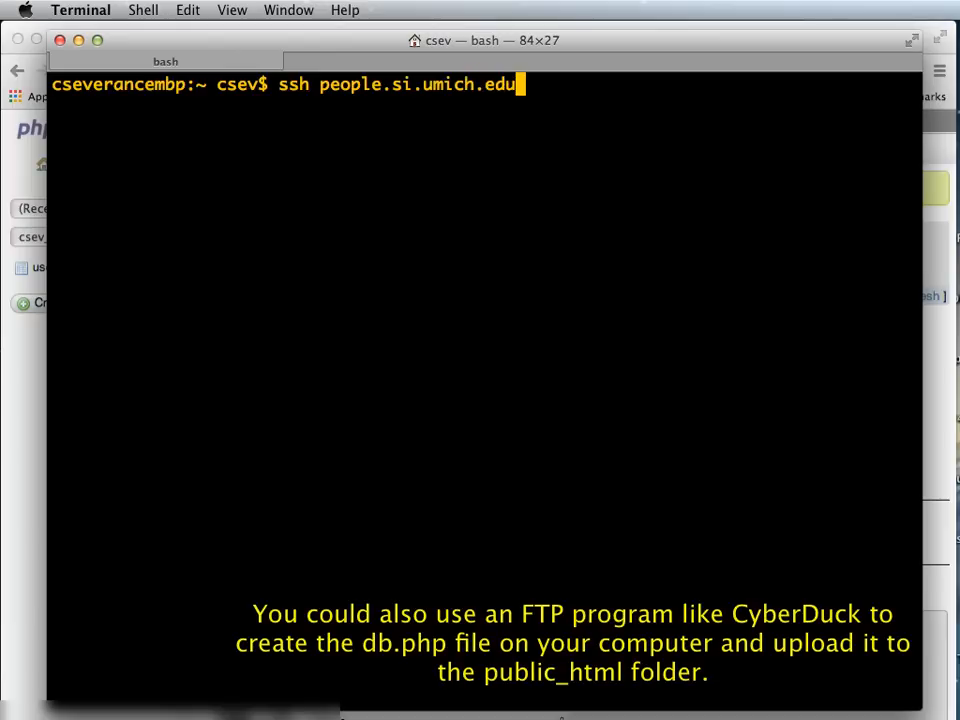
pyautogui.press('Return')
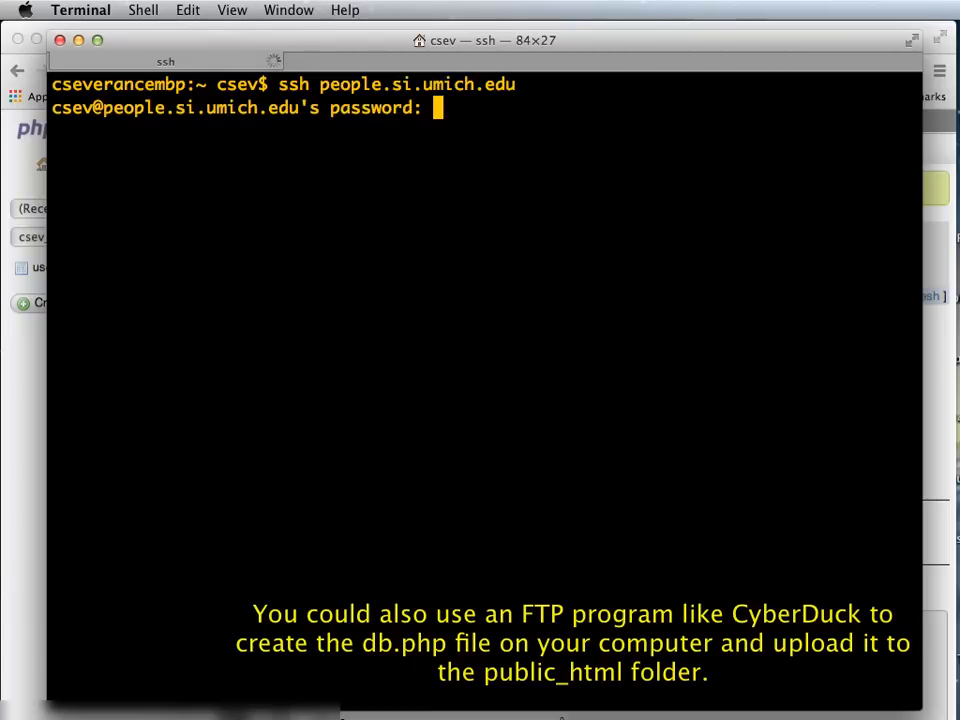
pyautogui.press('Return')
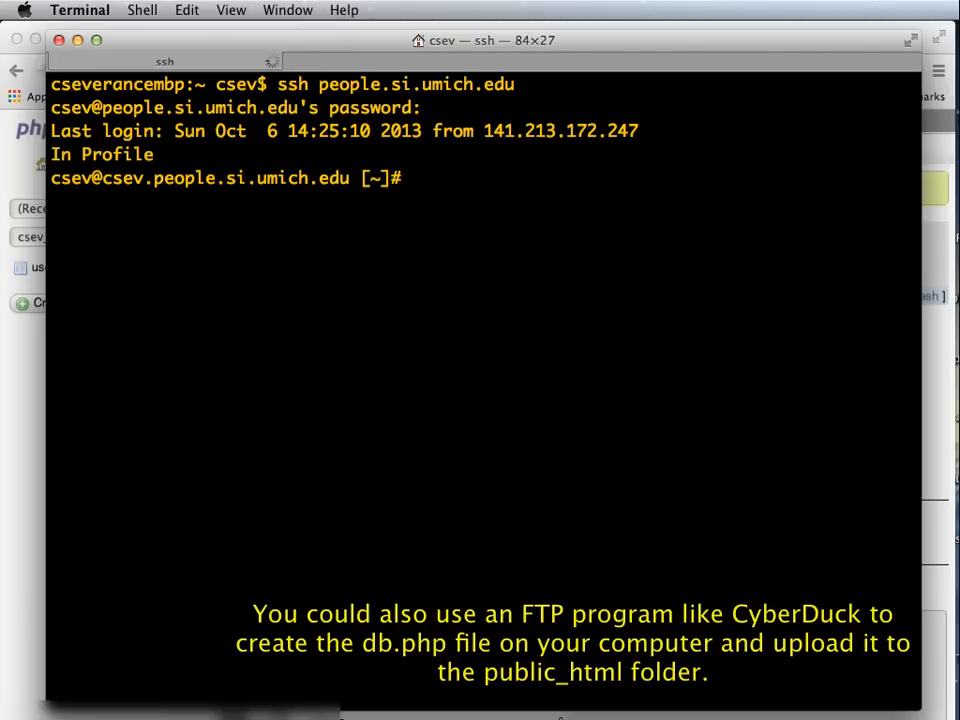
# - List files, change into the www folder, and start vi on db.php
pyautogui.write('ls')
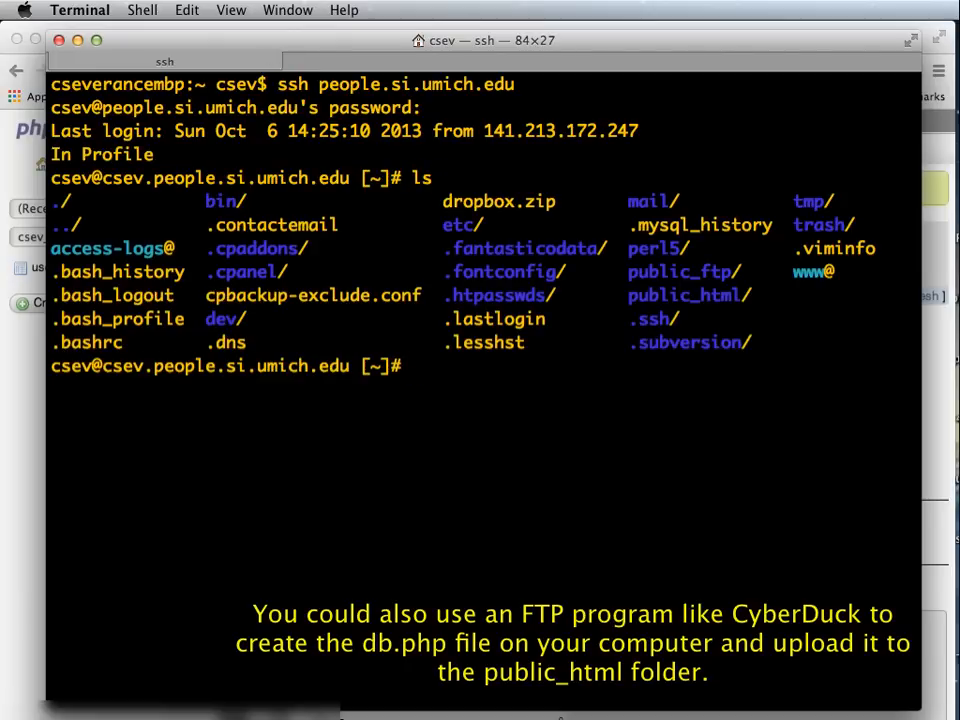
pyautogui.moveTo(705, 295)
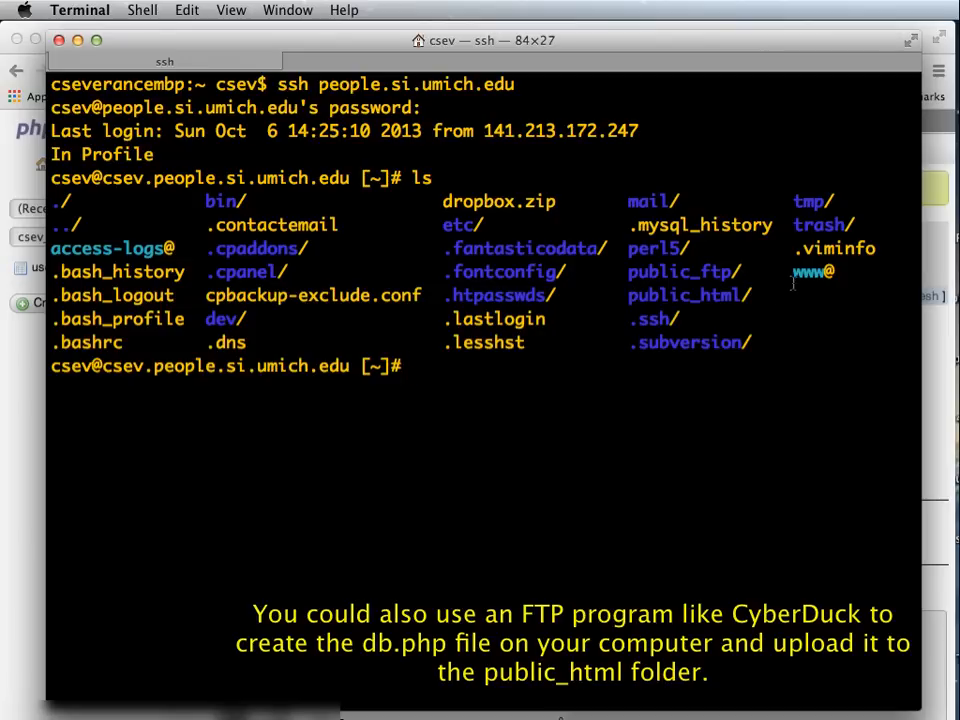
pyautogui.write('cd www')
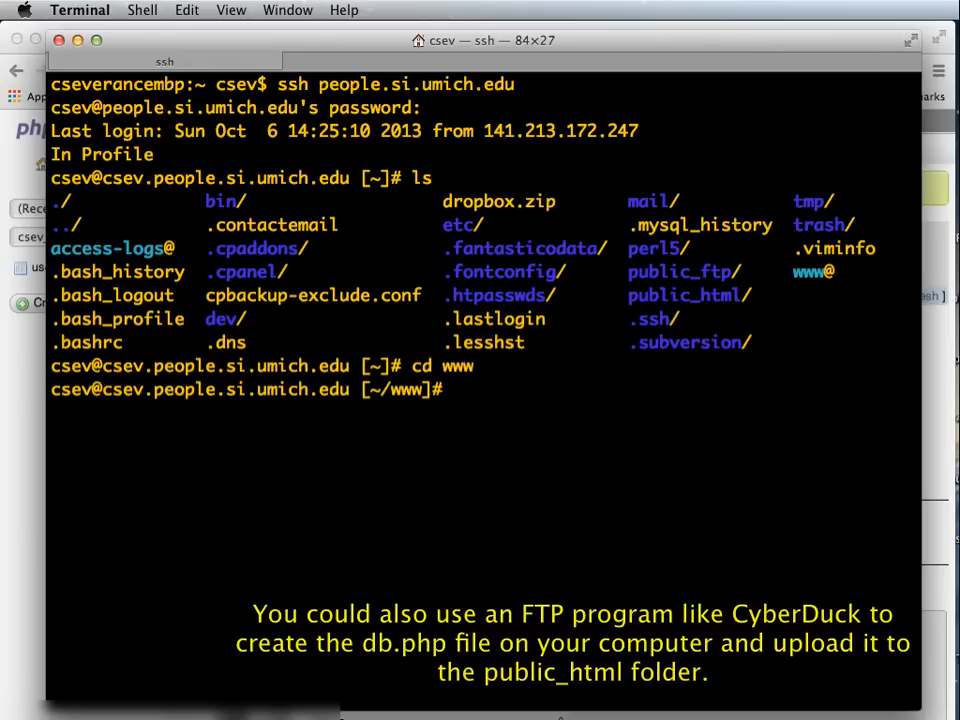
pyautogui.write('ls')
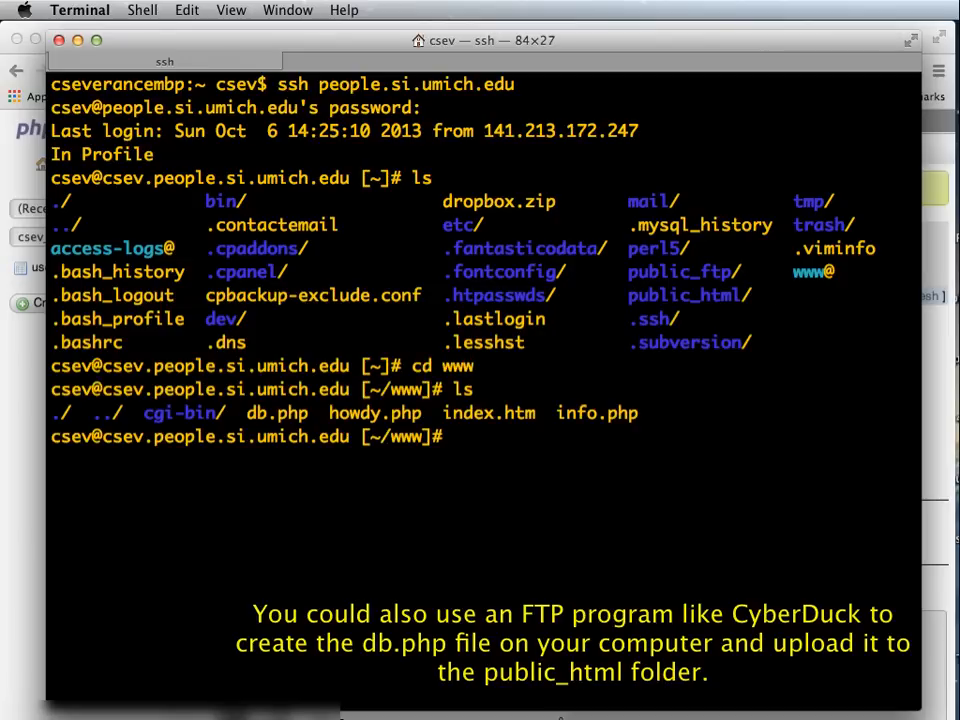
pyautogui.write('vi')
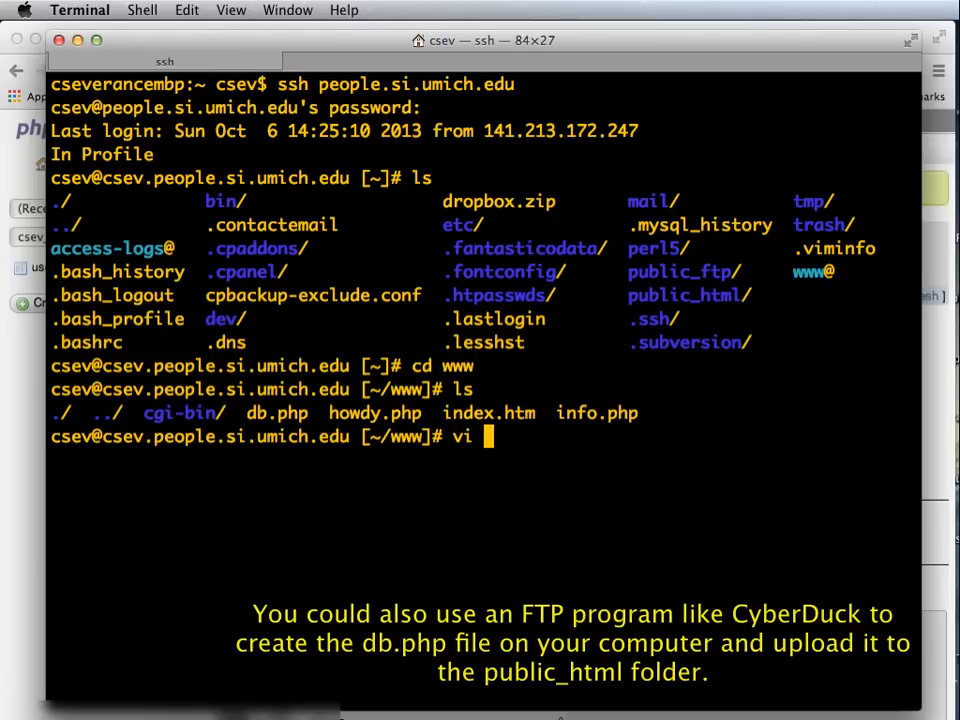
pyautogui.write('db.')
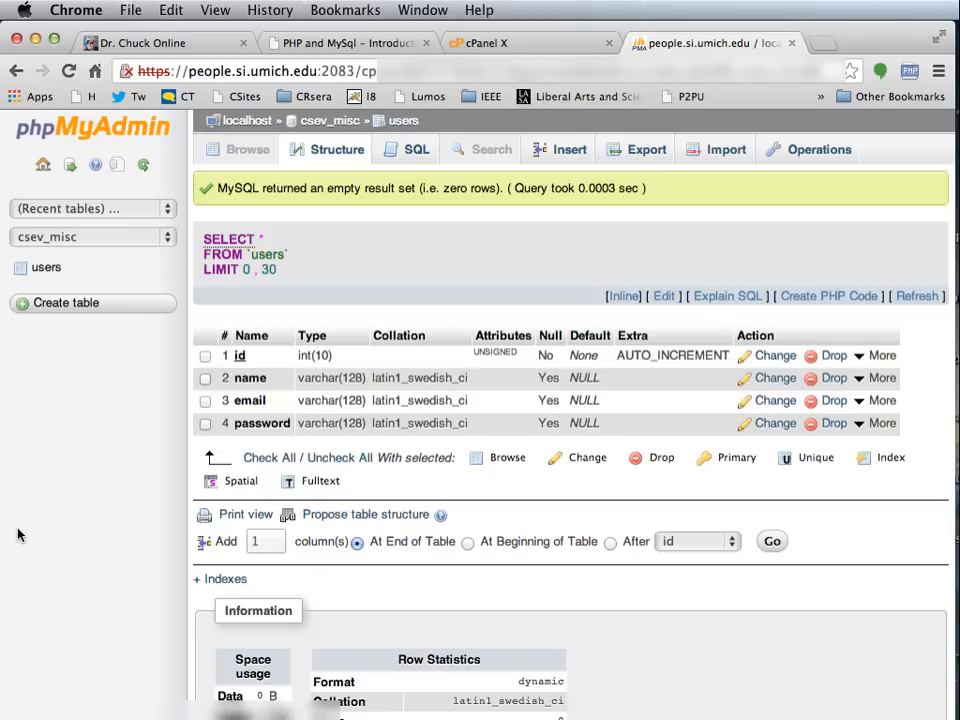
# - Check the users table structure in phpMyAdmin before returning to Terminal
pyautogui.click(908, 42)
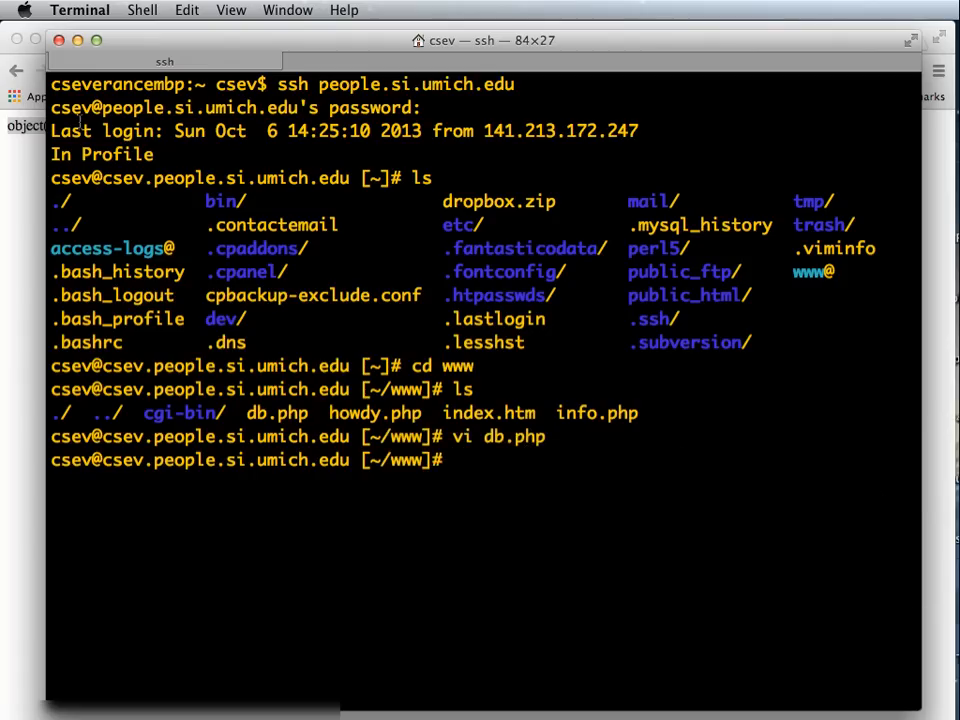
# - Reopen db.php in vi to inspect its PDO connection code for csev_misc
pyautogui.write('vi db.p')
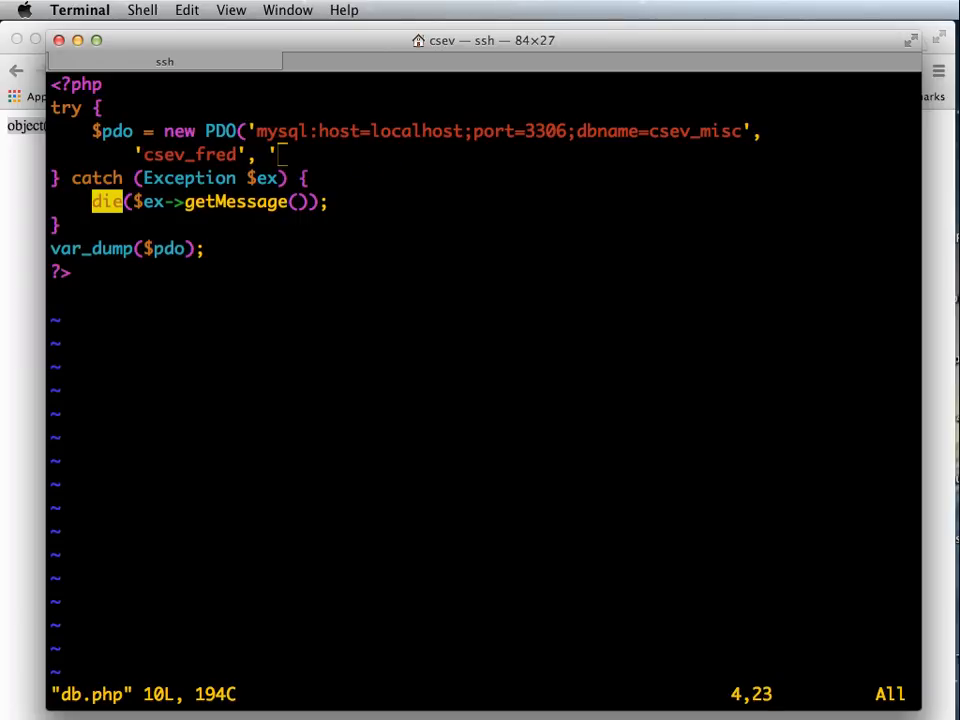
pyautogui.write('5')
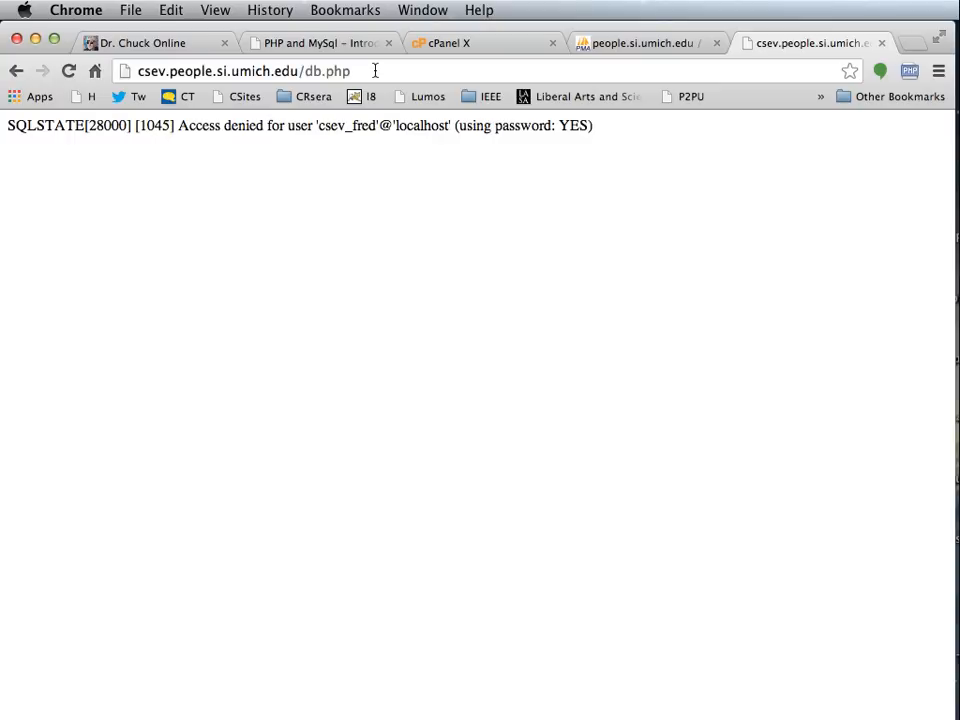
pyautogui.moveTo(351, 123)
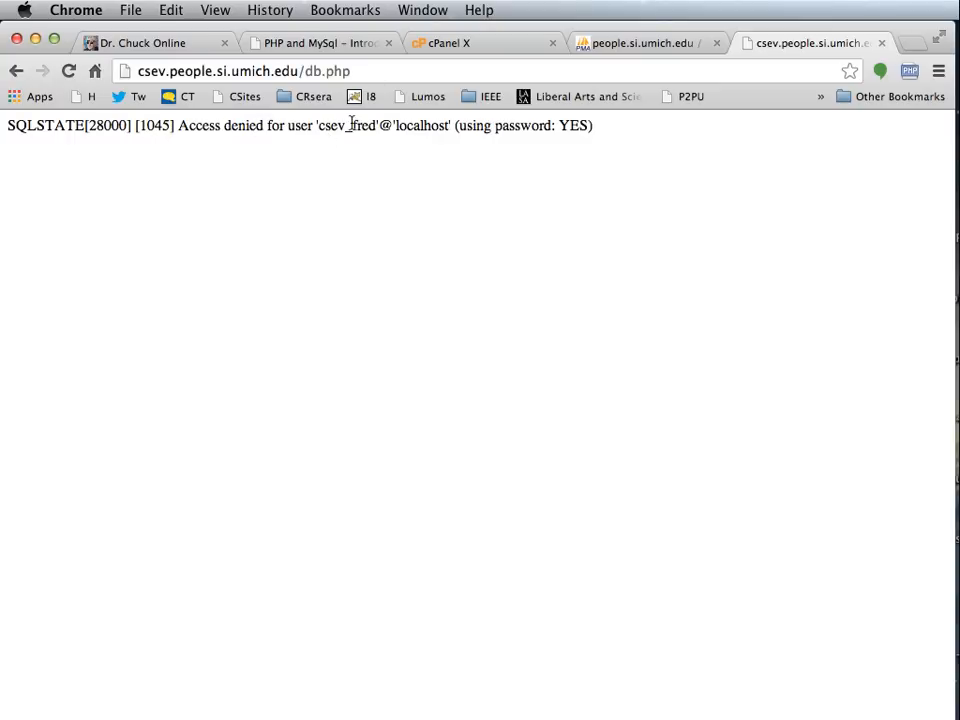